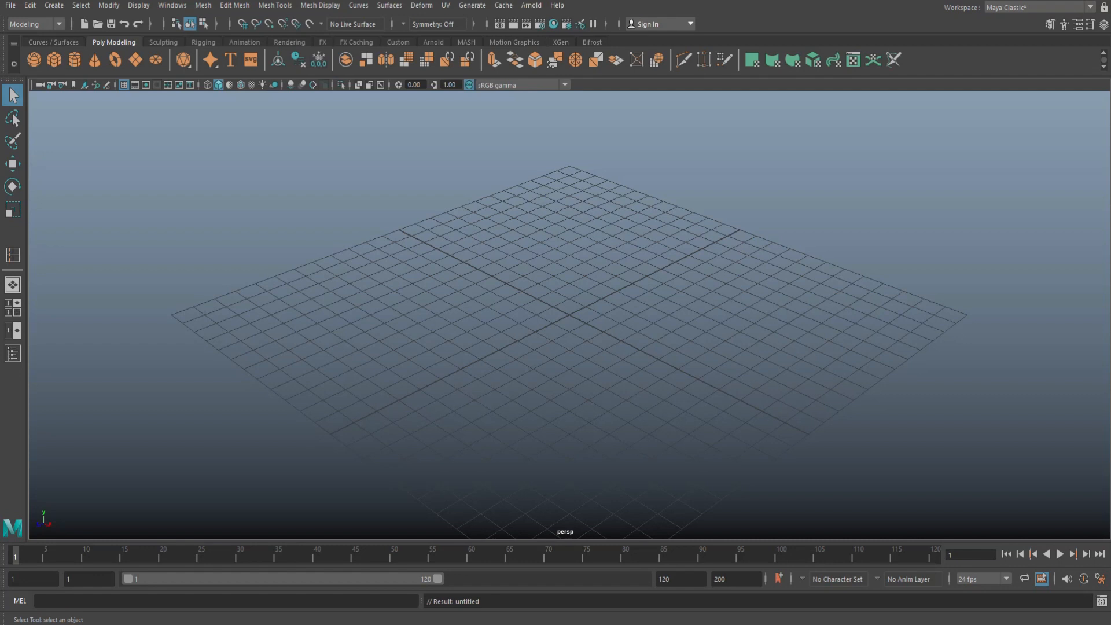
mouse_move(259, 232)
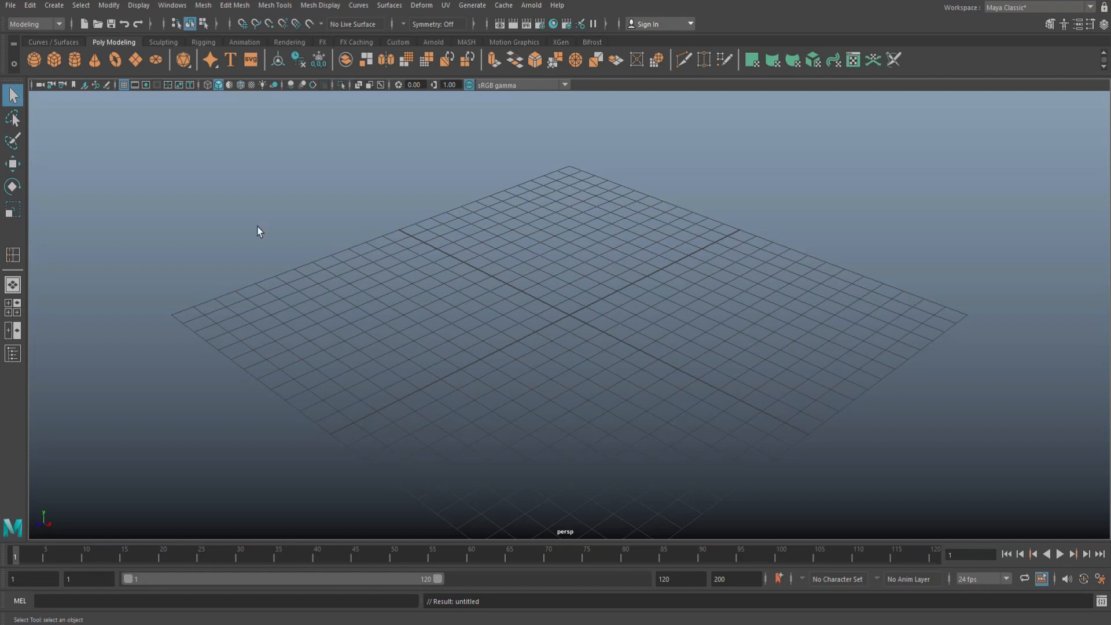
mouse_move(283, 254)
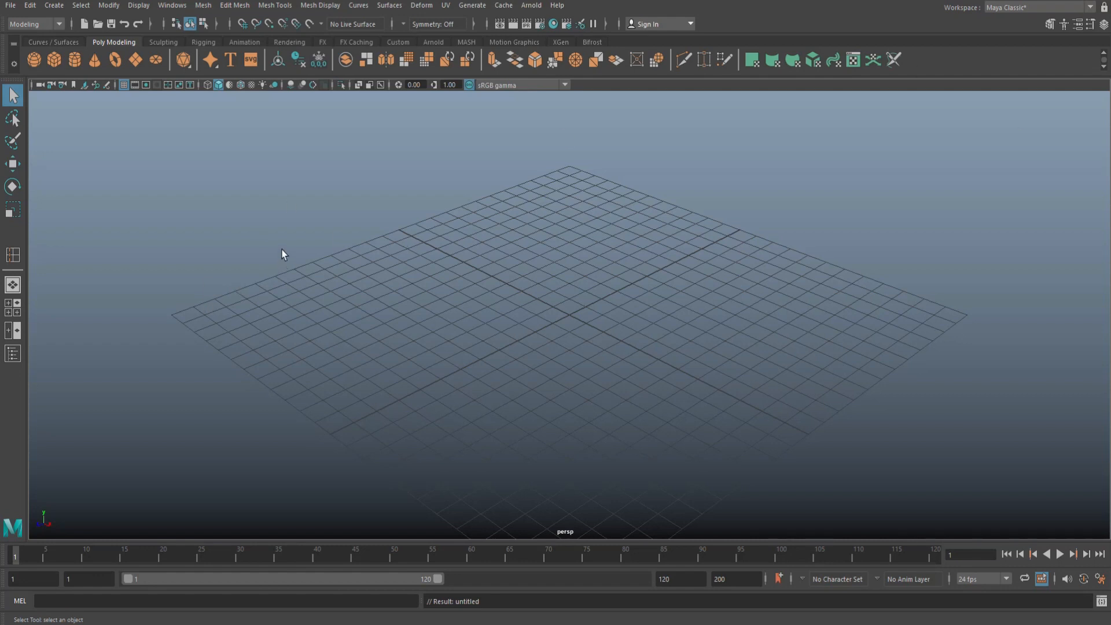
mouse_move(402, 235)
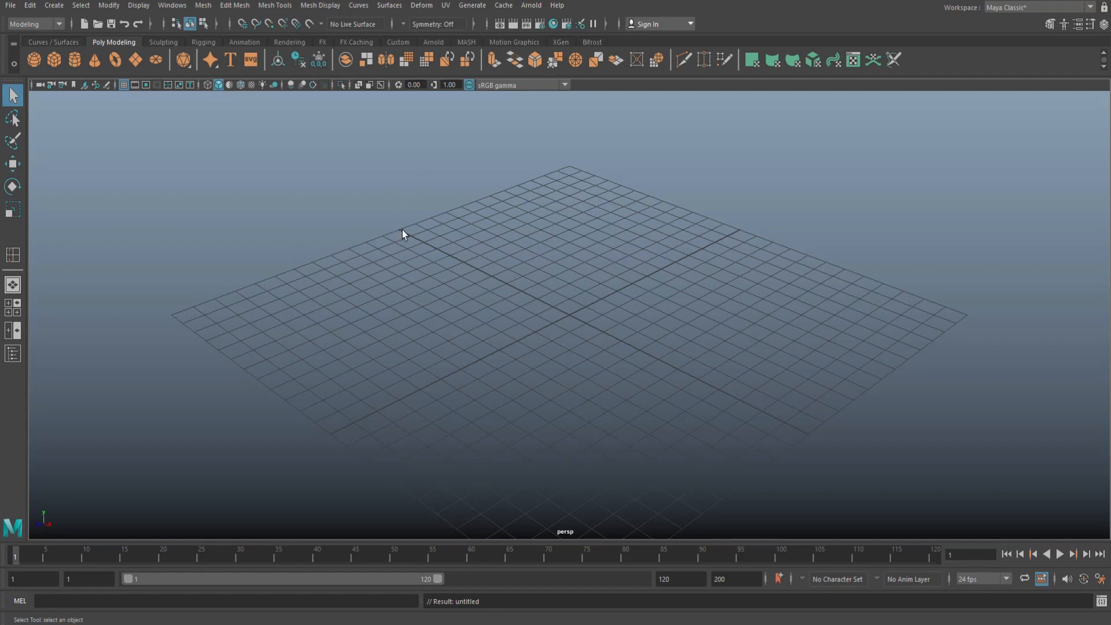
mouse_move(400, 236)
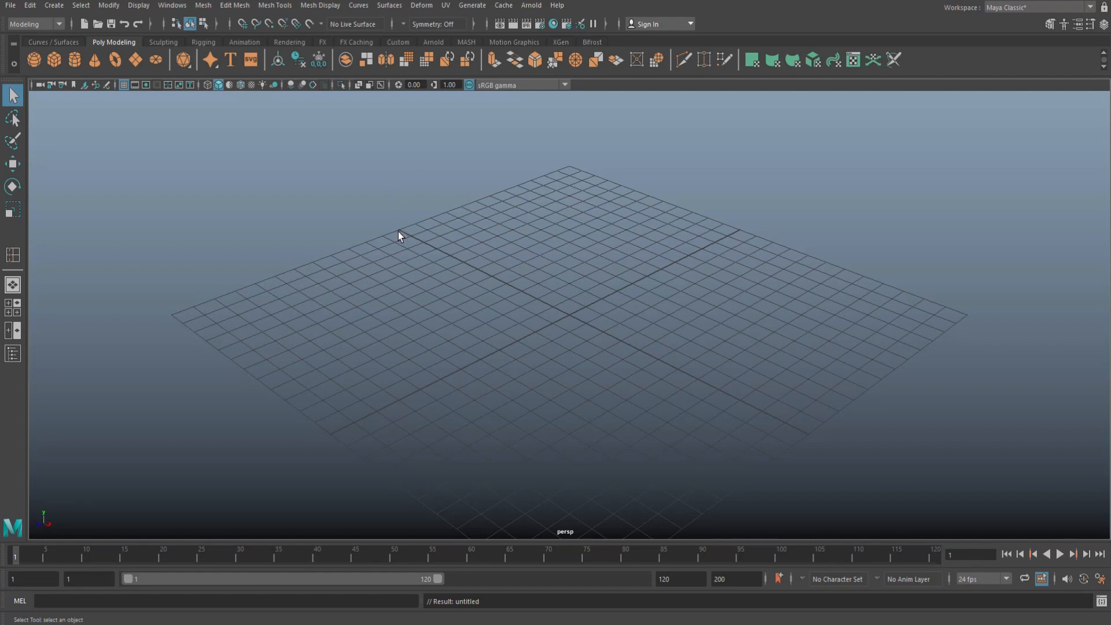
mouse_move(399, 234)
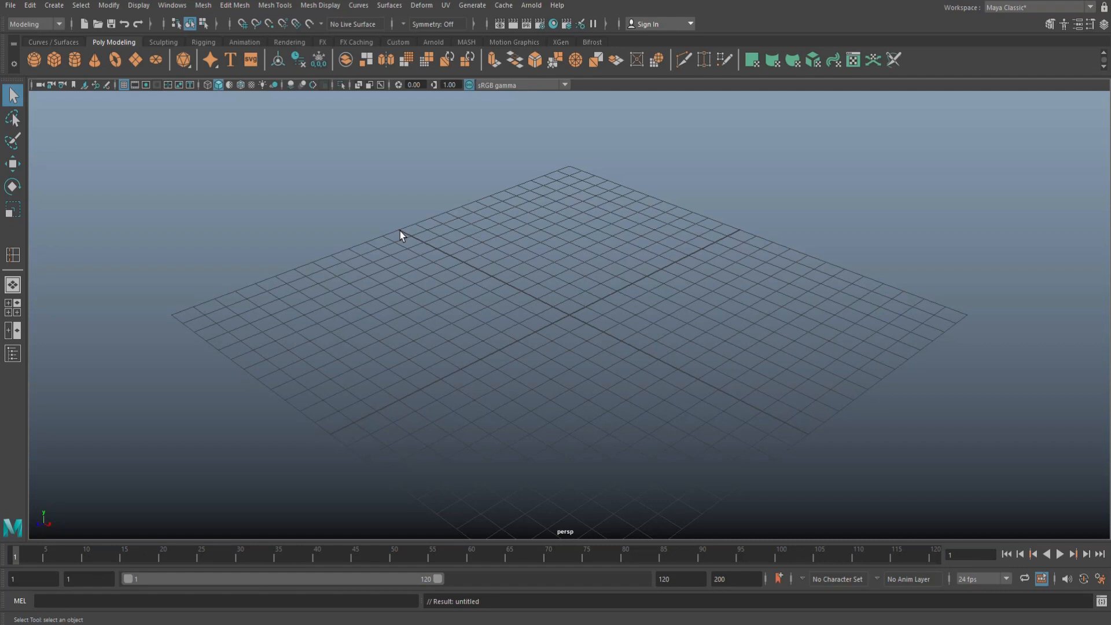
mouse_move(516, 349)
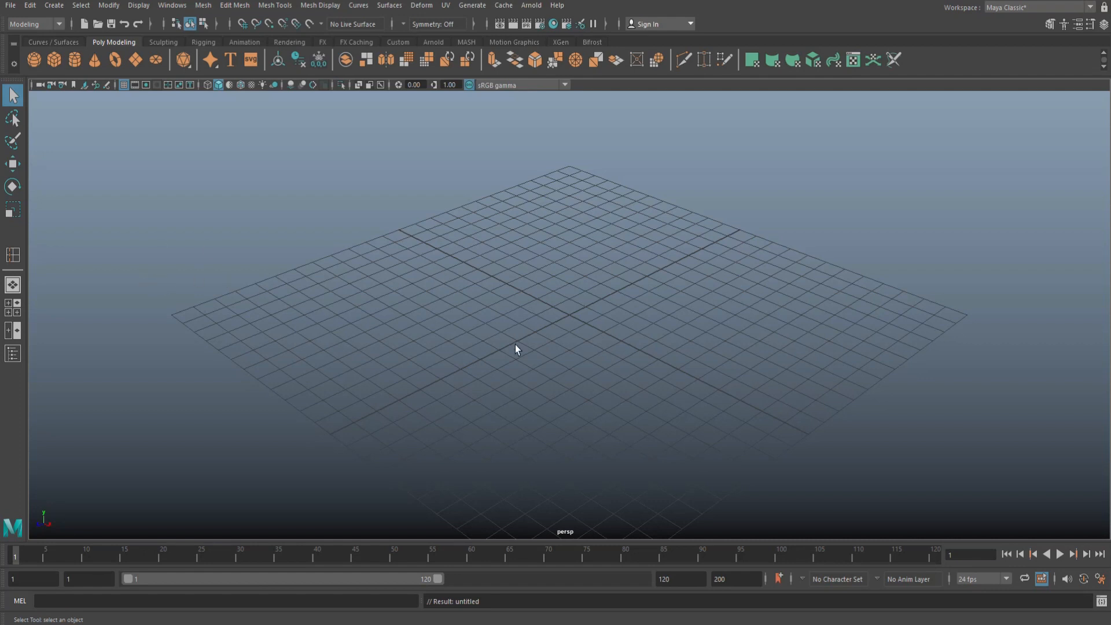
mouse_move(659, 325)
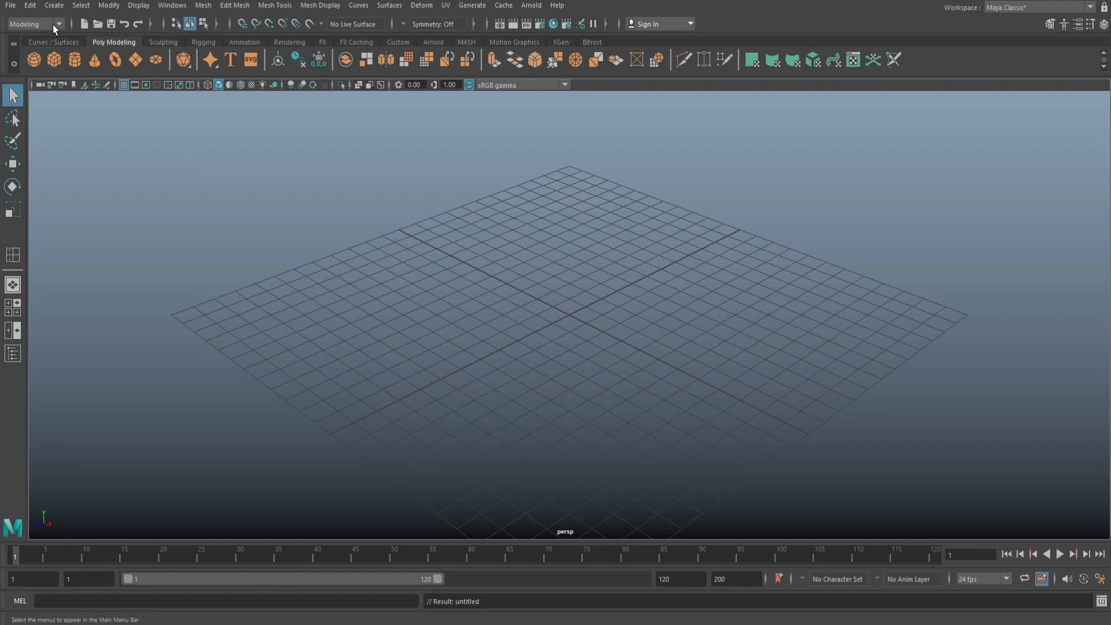
- Create a polygon torus at the scene origin from the Modeling menu set
click(34, 23)
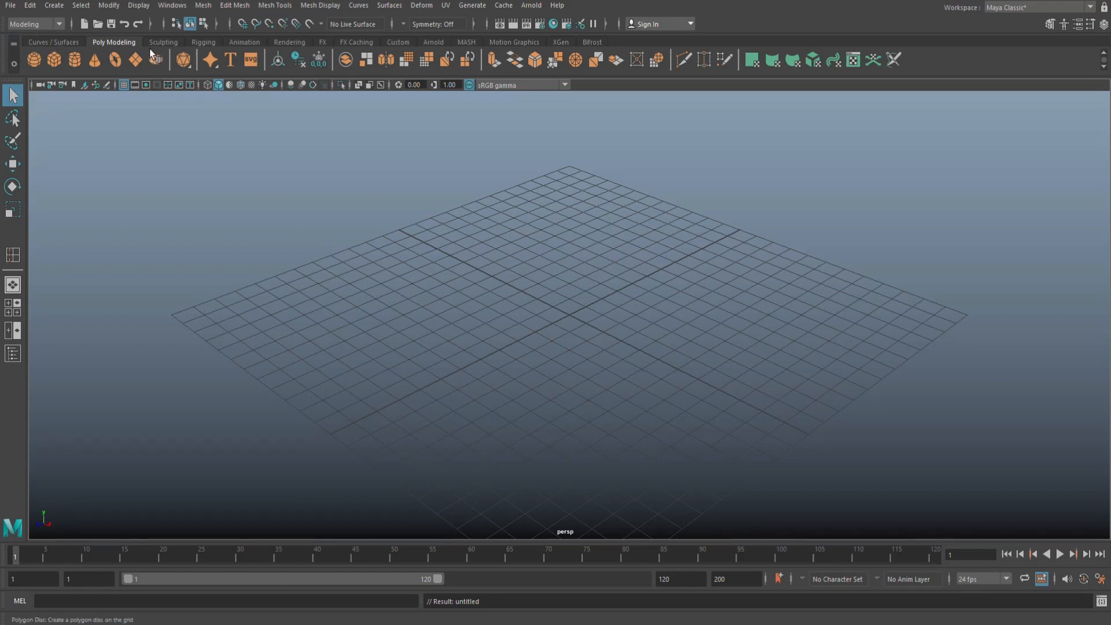
mouse_move(28, 63)
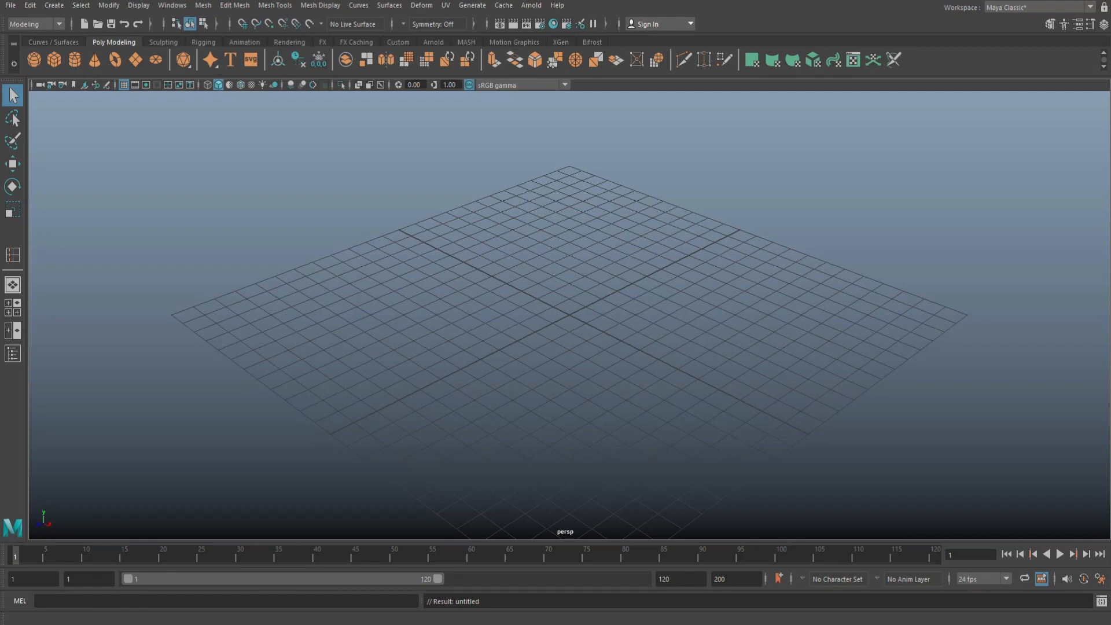
mouse_move(108, 84)
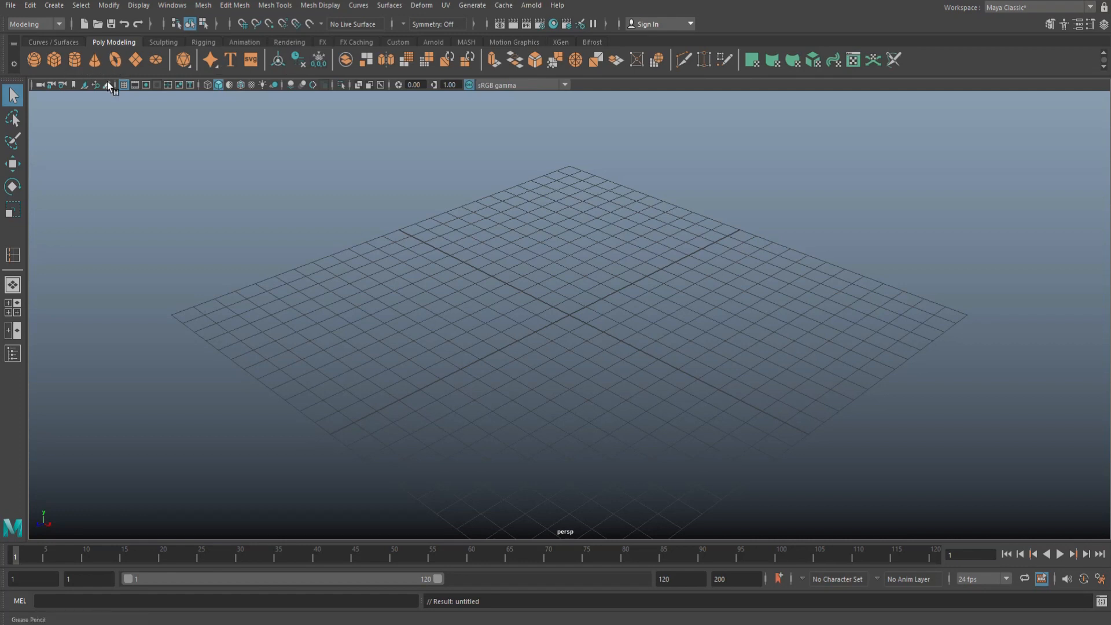
mouse_move(54, 5)
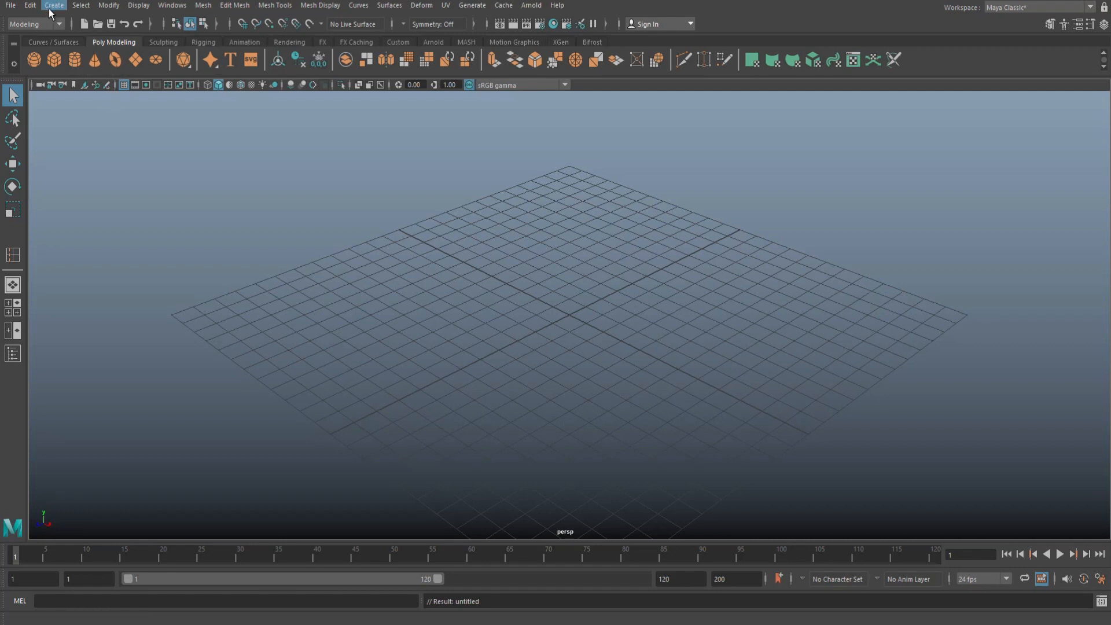
click(53, 4)
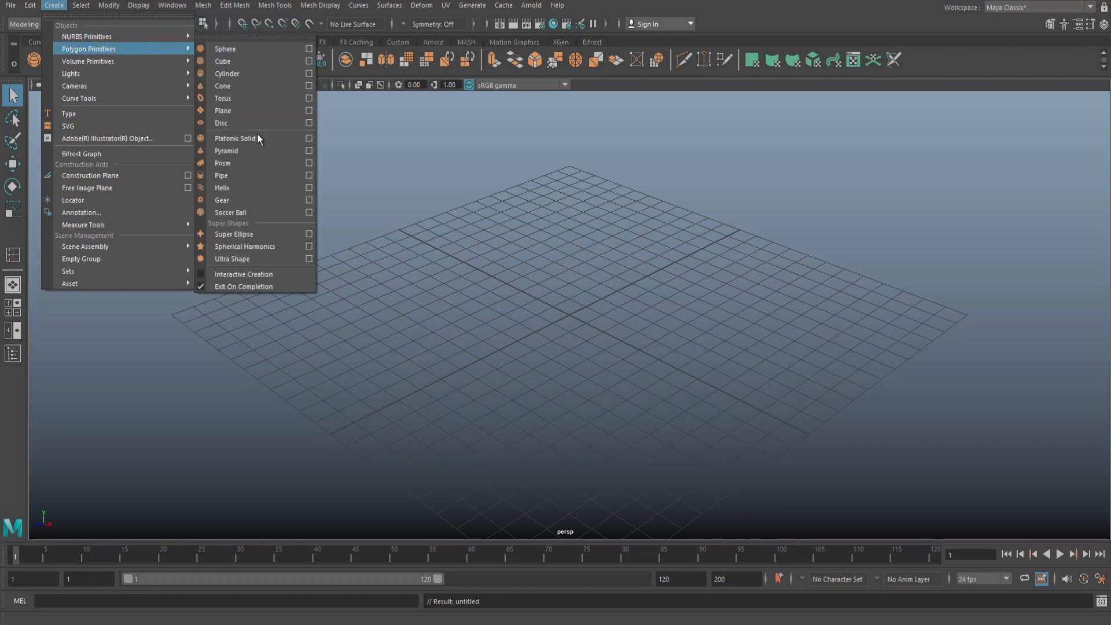
mouse_move(240, 200)
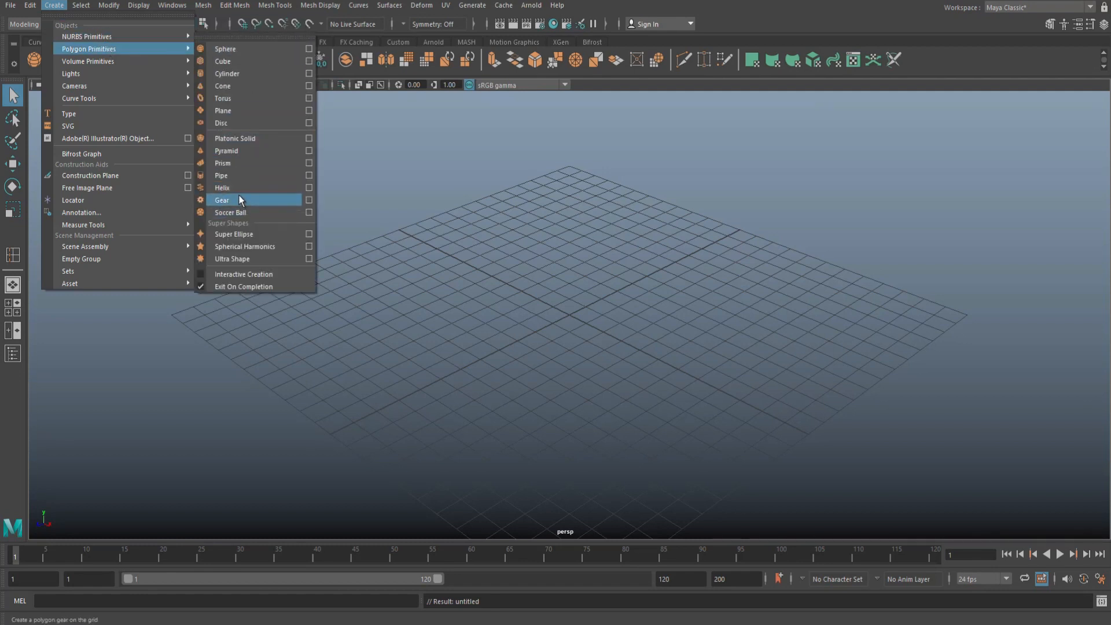
mouse_move(244, 138)
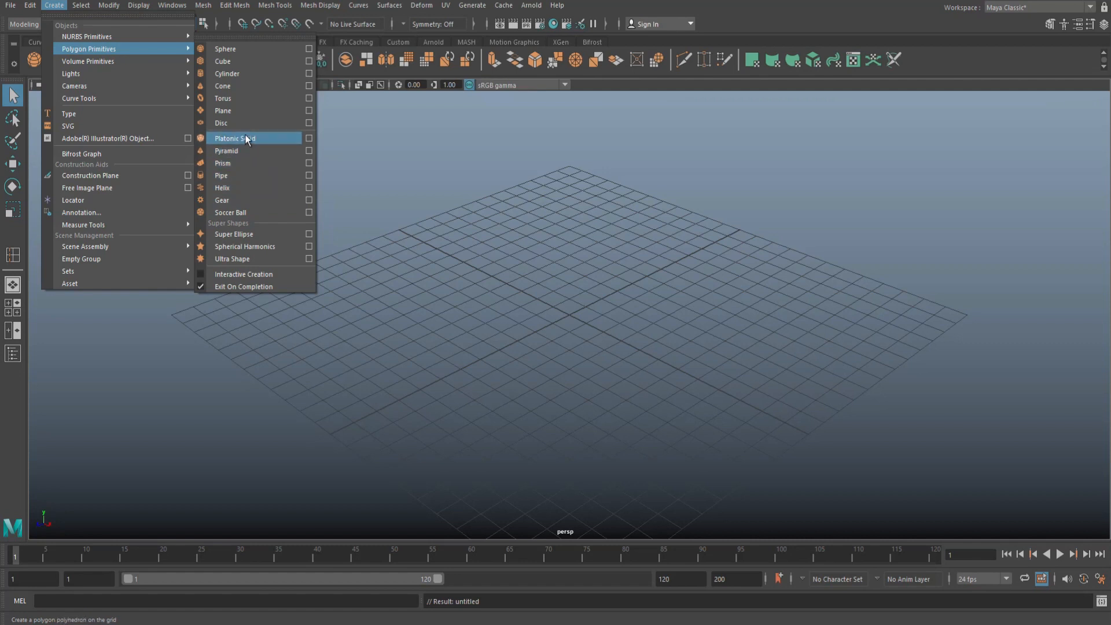
click(222, 97)
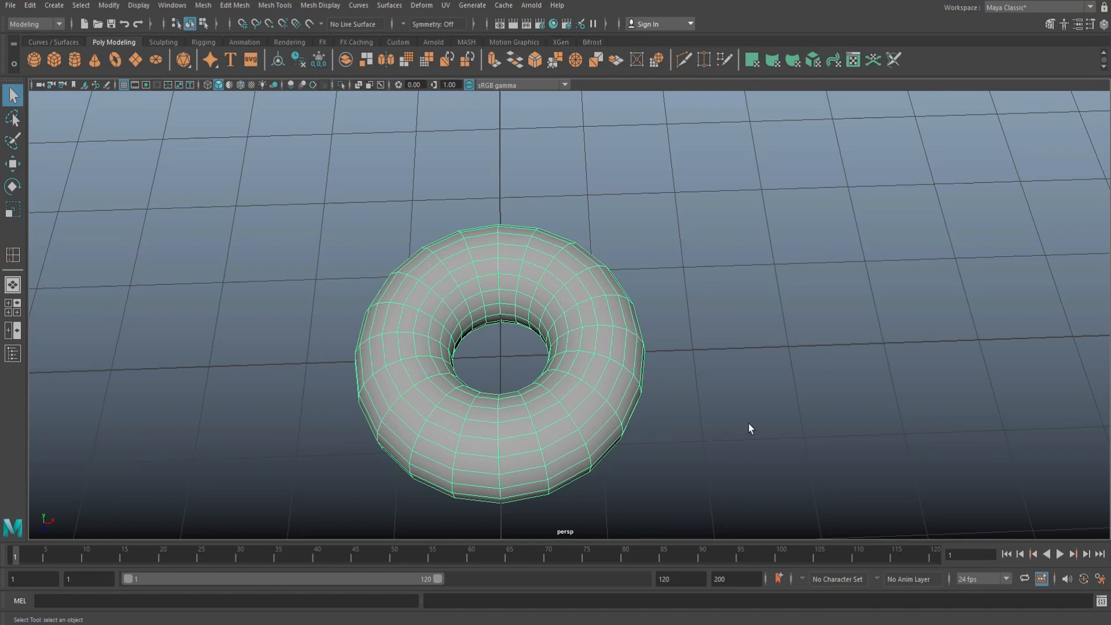
- Show the Attribute Editor for the selected torus shape node
key(space)
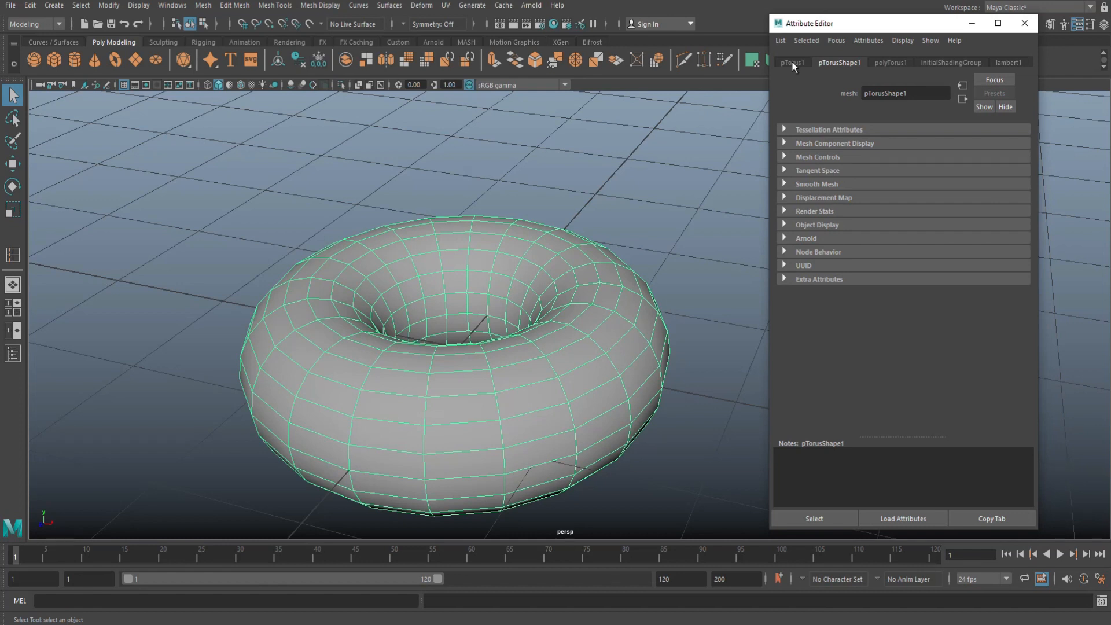
- In polyTorus1, try Radius 2.000 and set Section Radius to 0.5 for a thicker donut
click(791, 62)
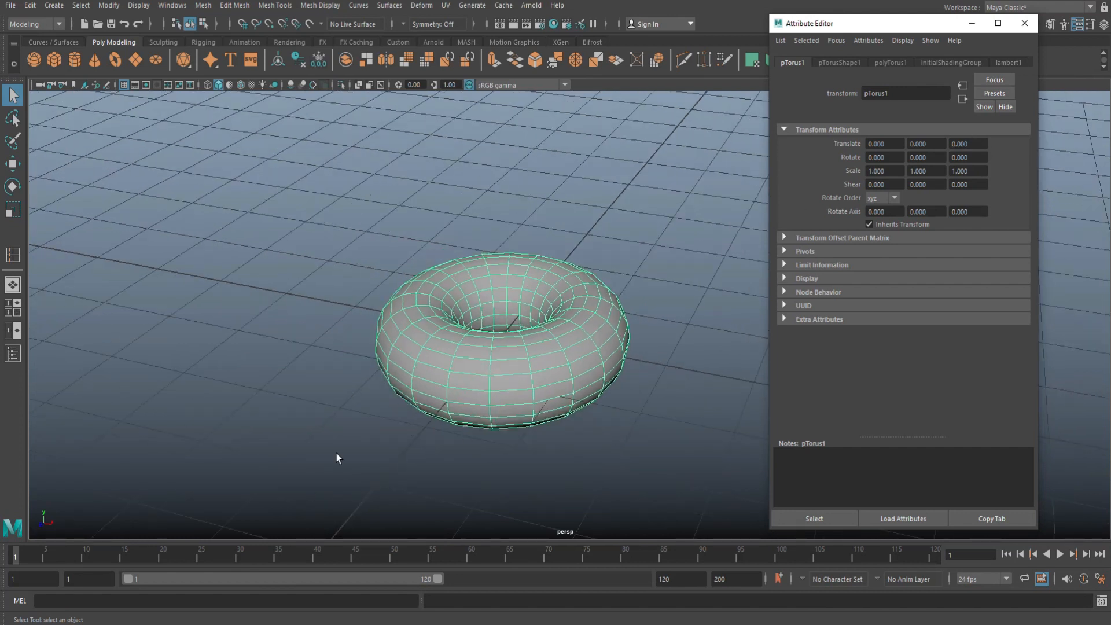
mouse_move(556, 276)
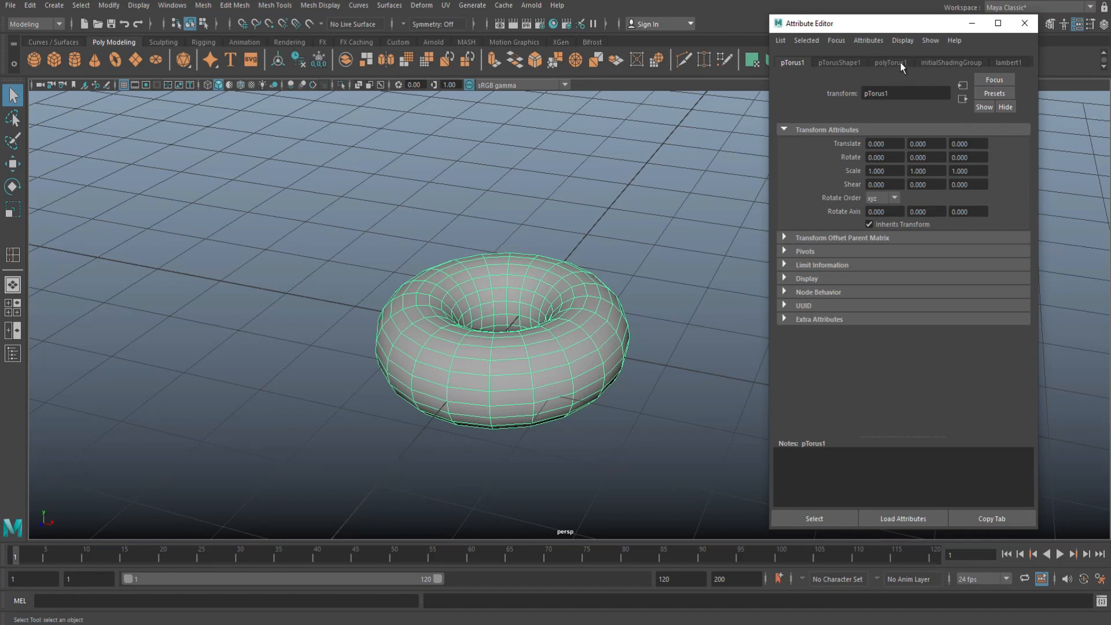
click(890, 62)
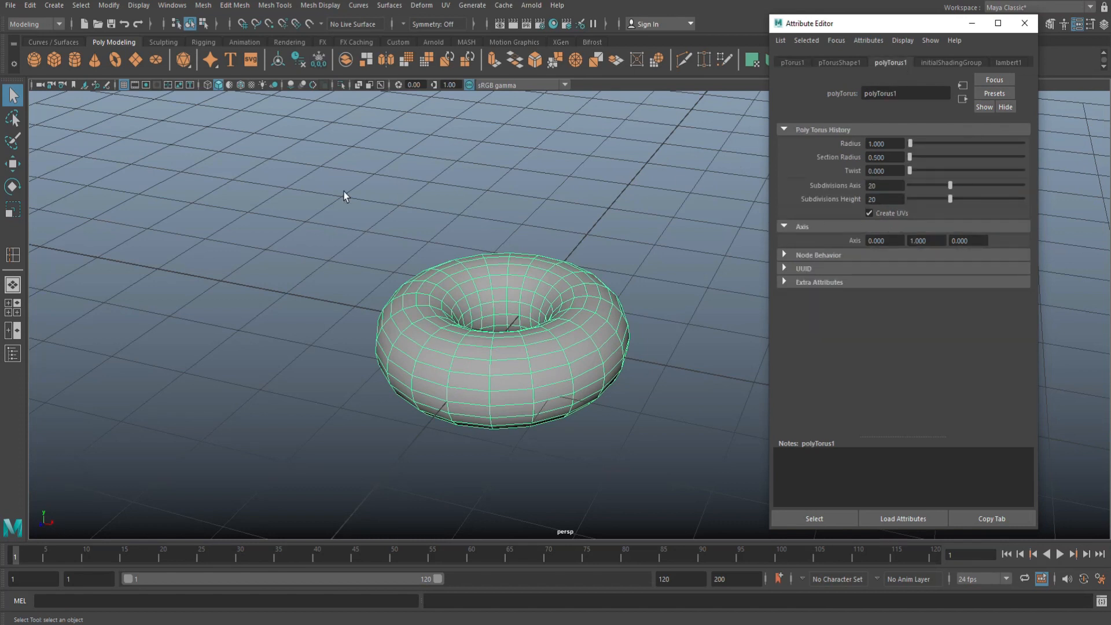
mouse_move(425, 454)
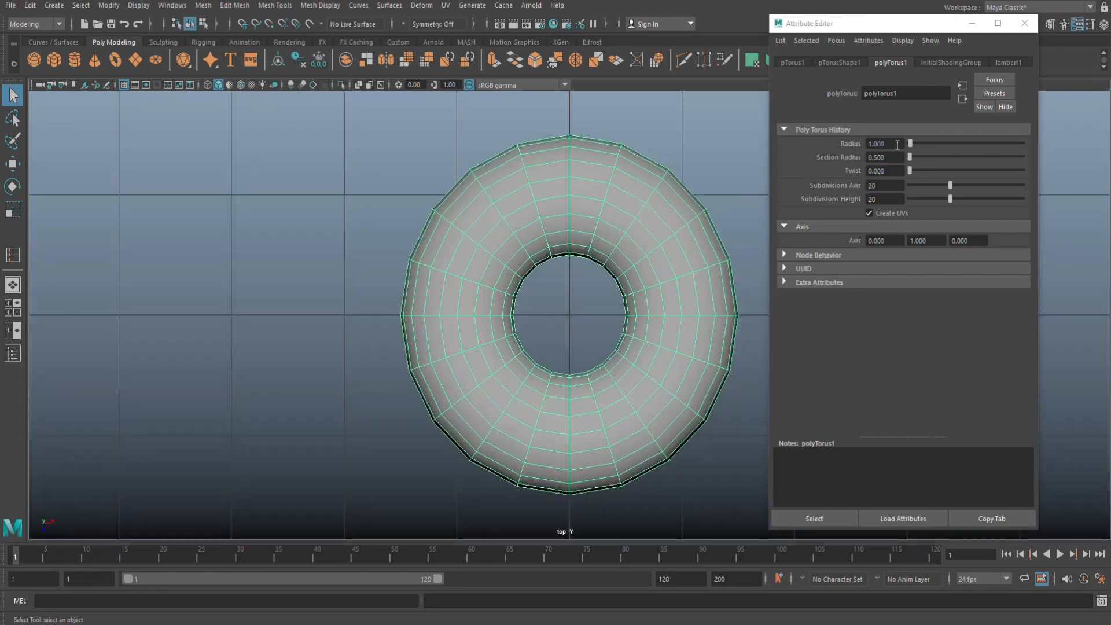
triple_click(882, 144)
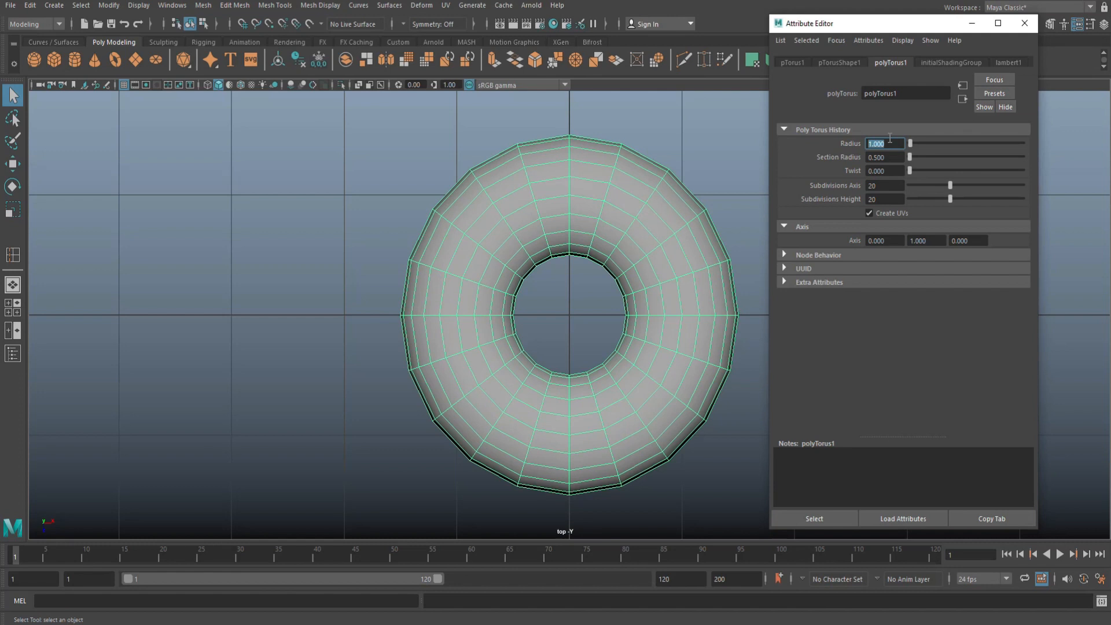
text(2.000)
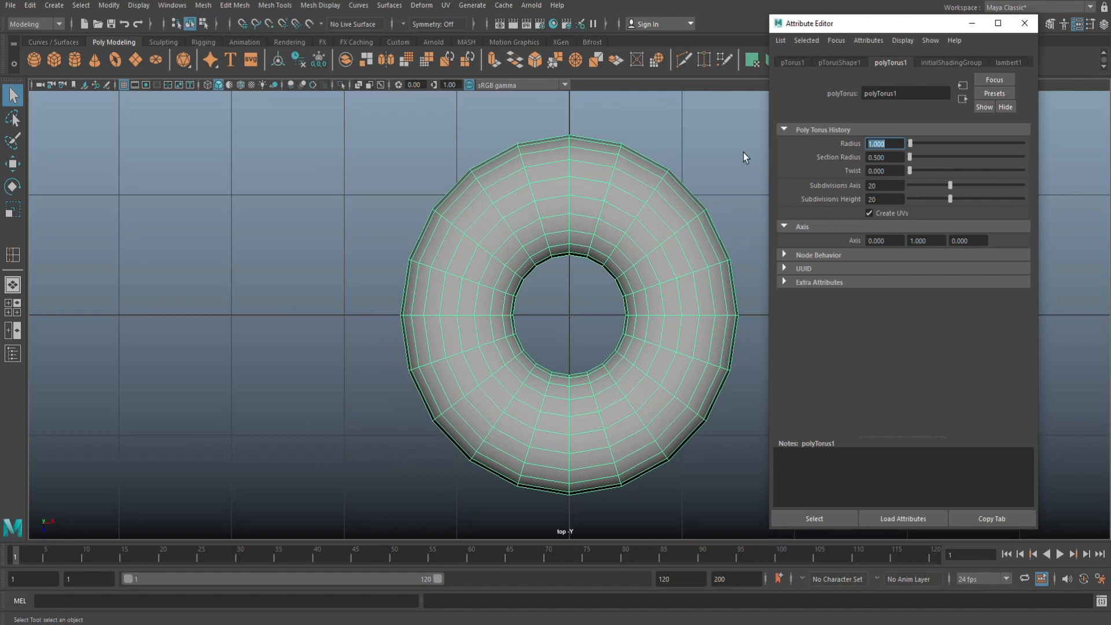
mouse_move(845, 191)
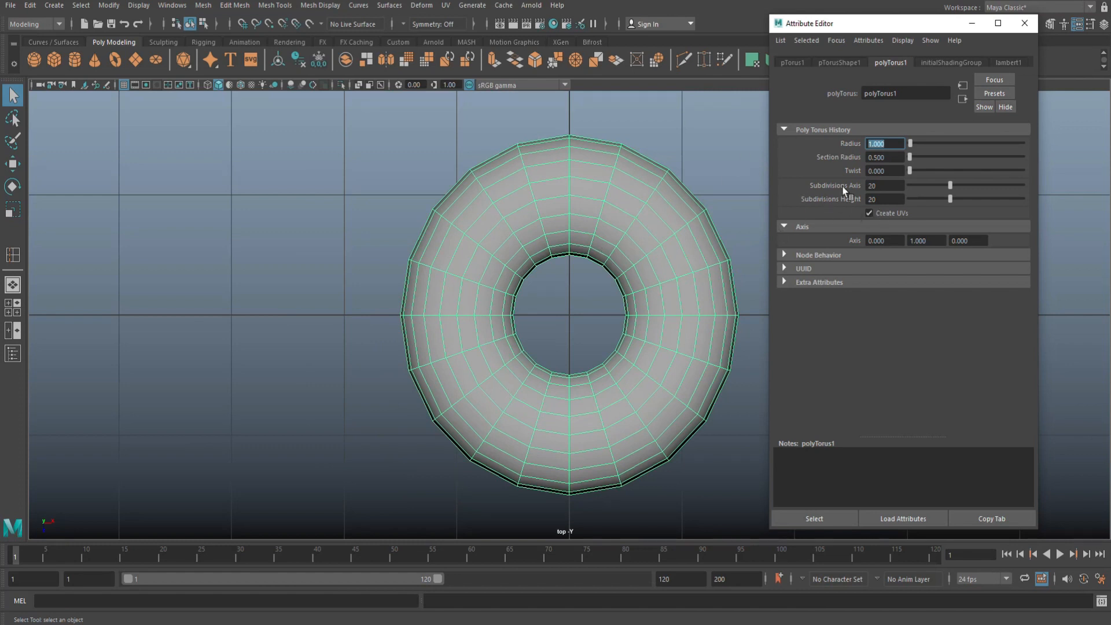
mouse_move(893, 156)
text(0.20)
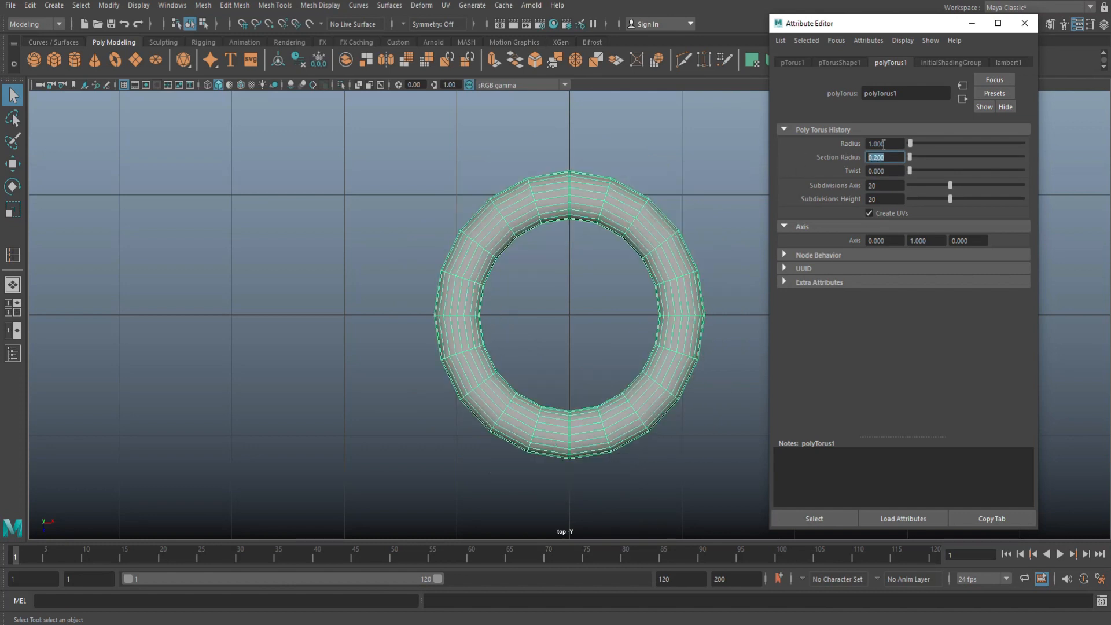
text(0.5)
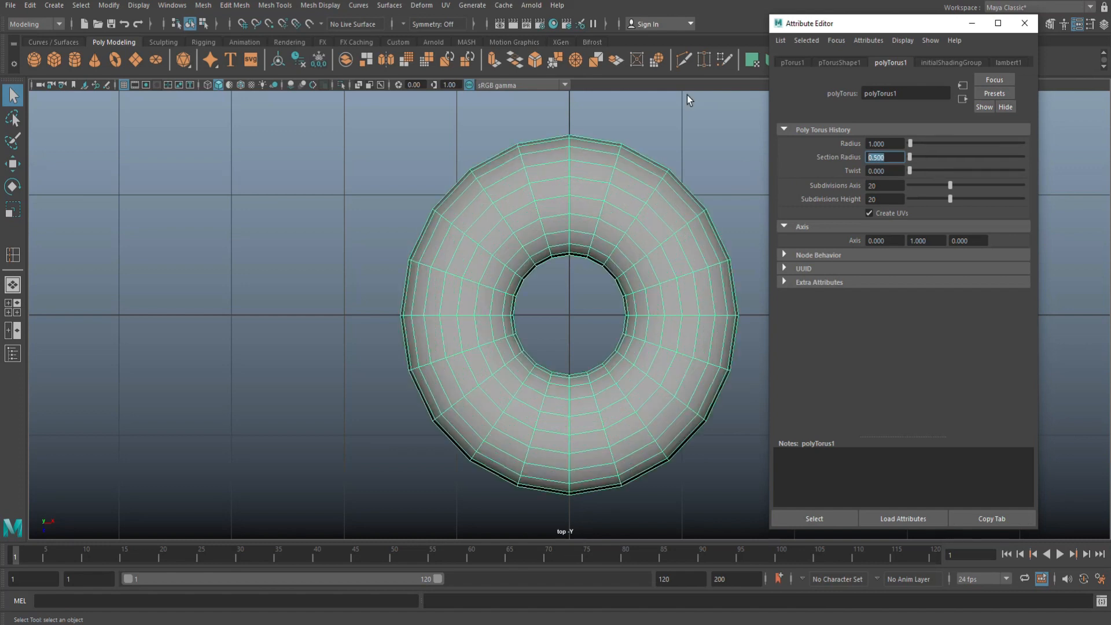
mouse_move(268, 420)
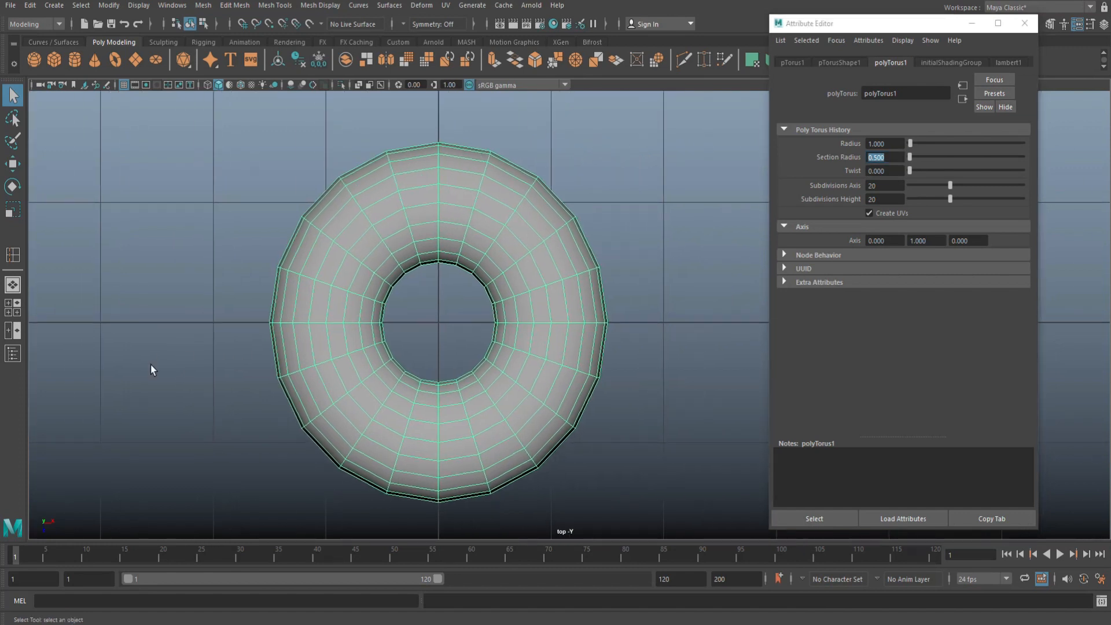
mouse_move(473, 164)
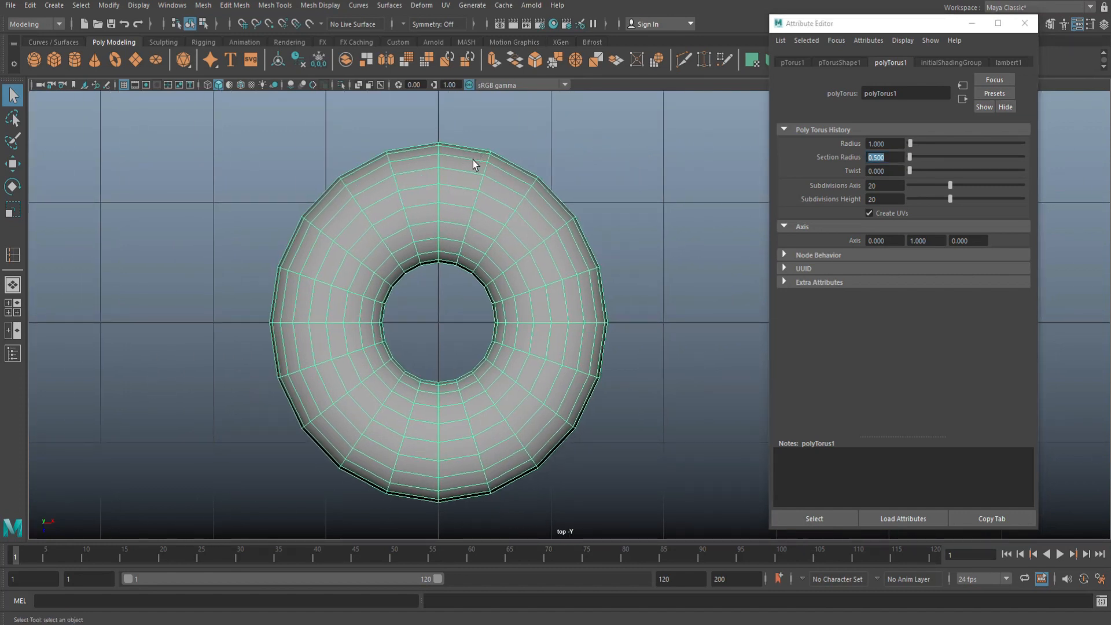
click(460, 177)
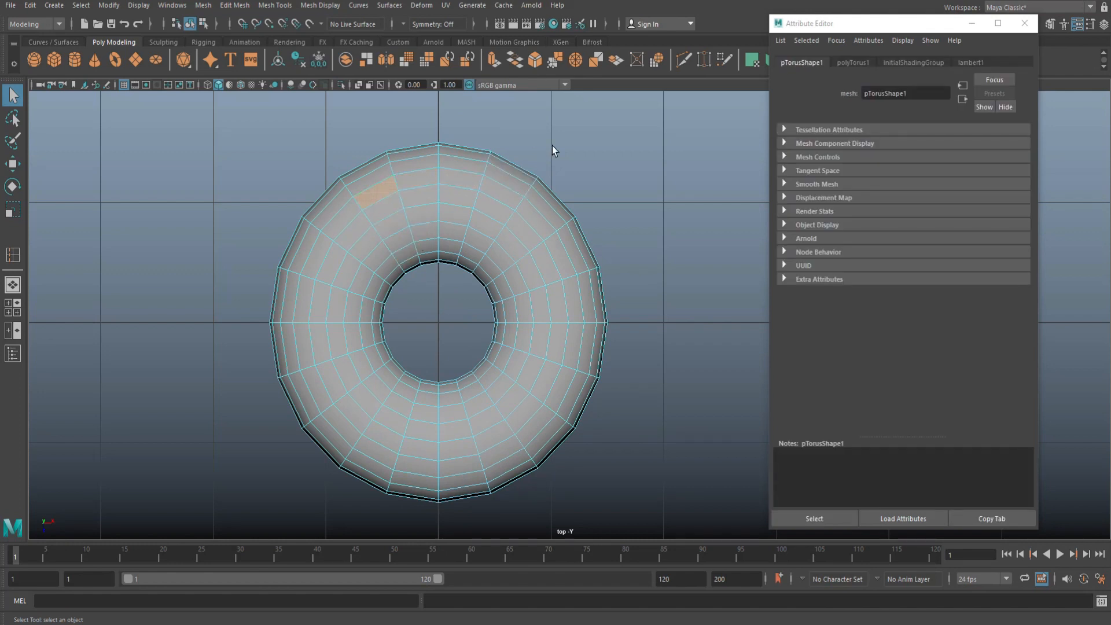
- Set the torus's Subdivisions Axis to 40 for a denser, smoother ring
click(891, 63)
text(40)
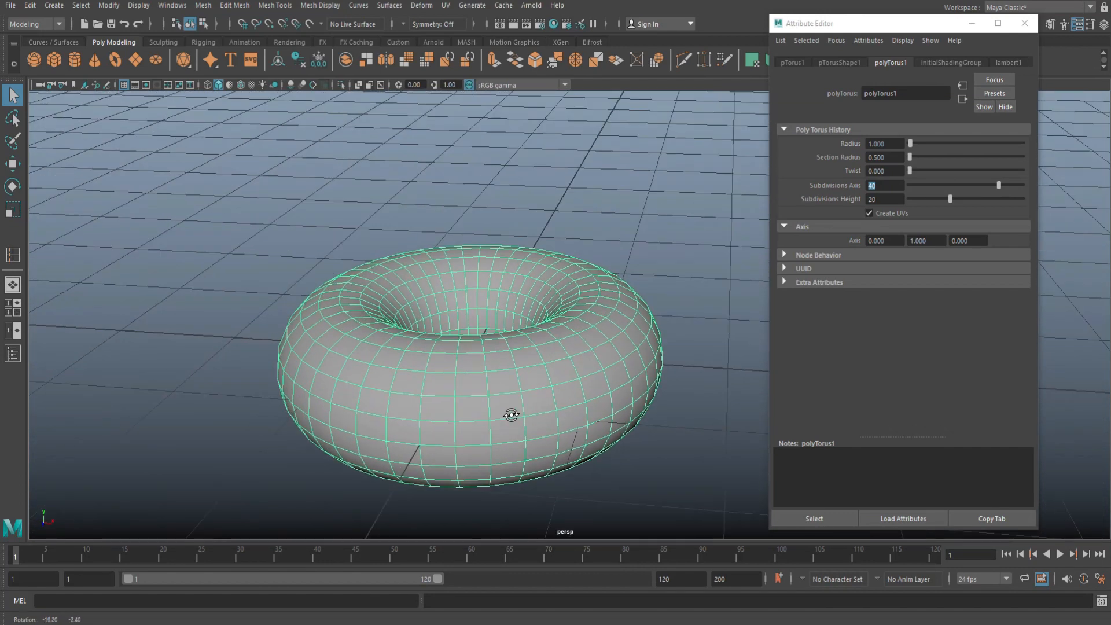
click(1023, 23)
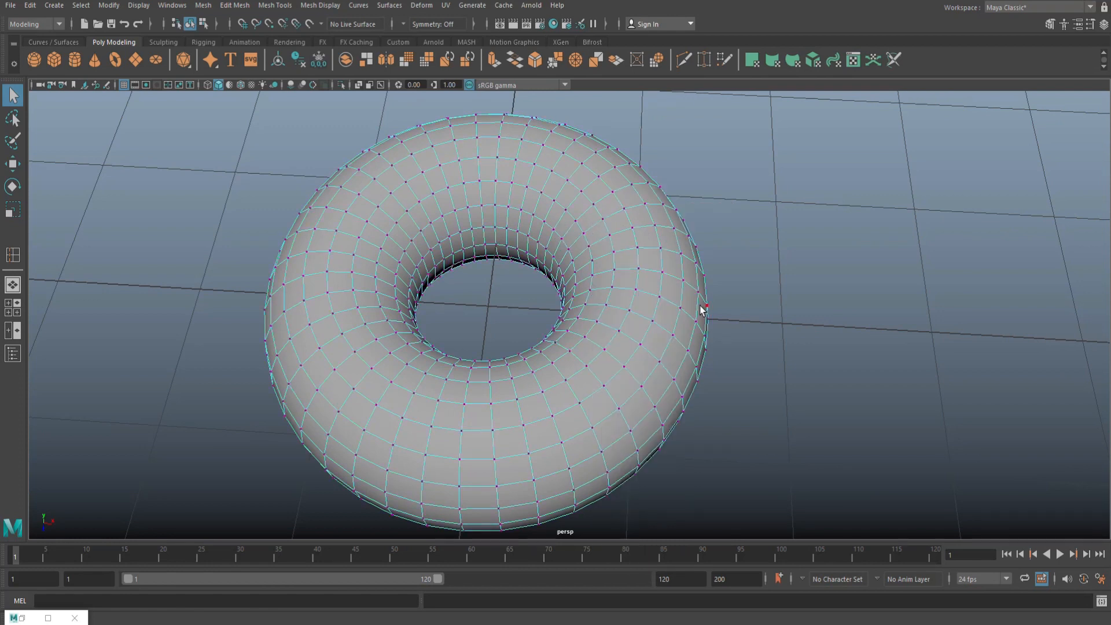
mouse_move(754, 278)
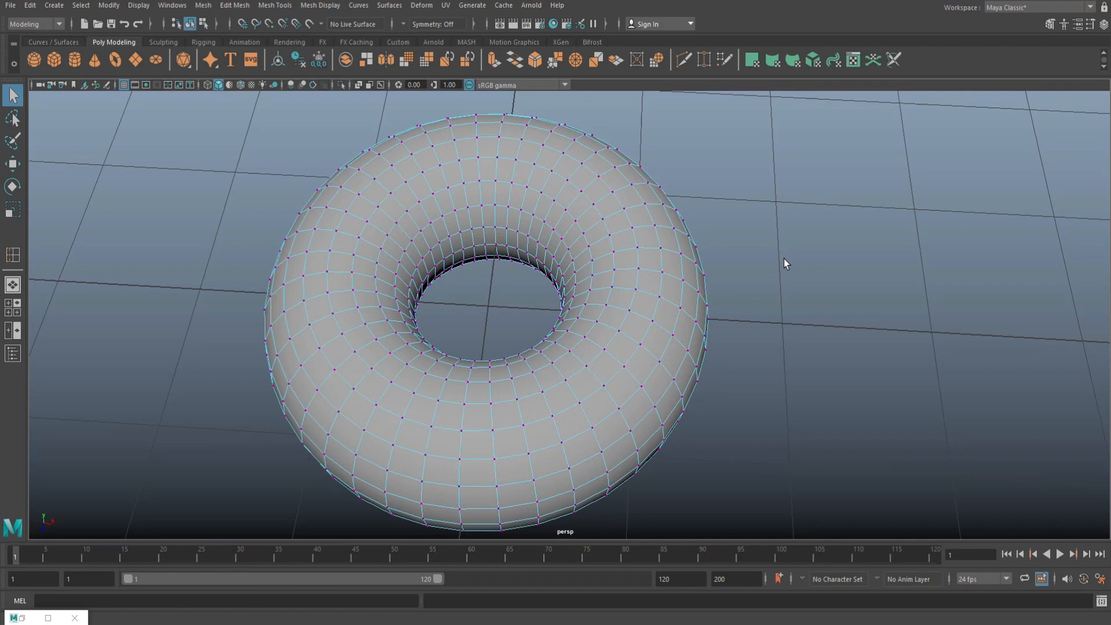
- Soft-select and move front vertices to give the donut a slightly irregular profile
click(592, 389)
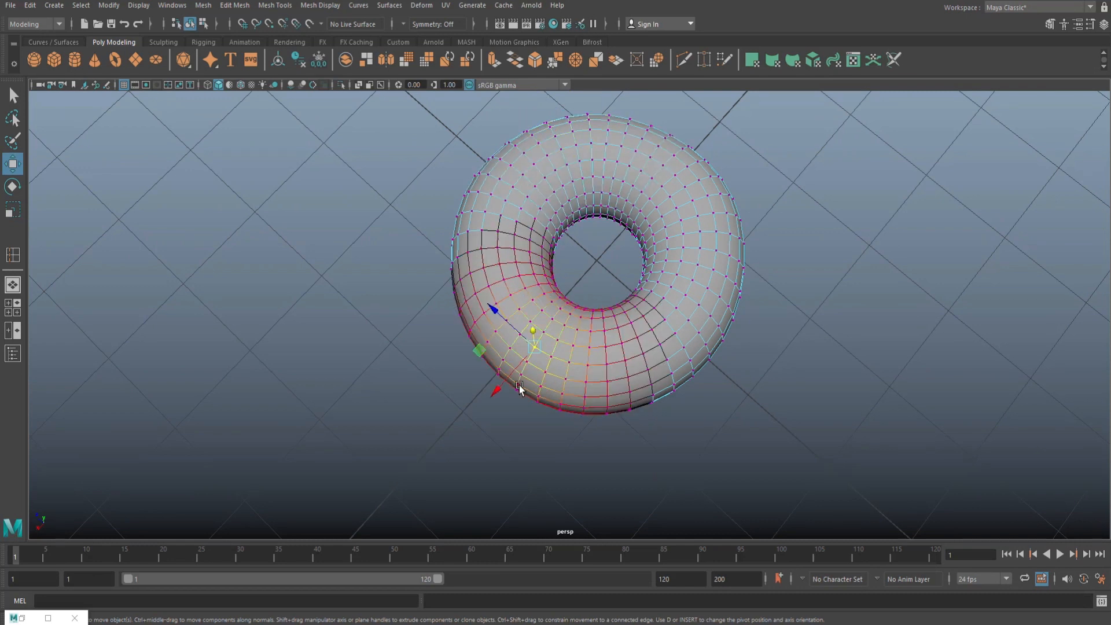
click(794, 416)
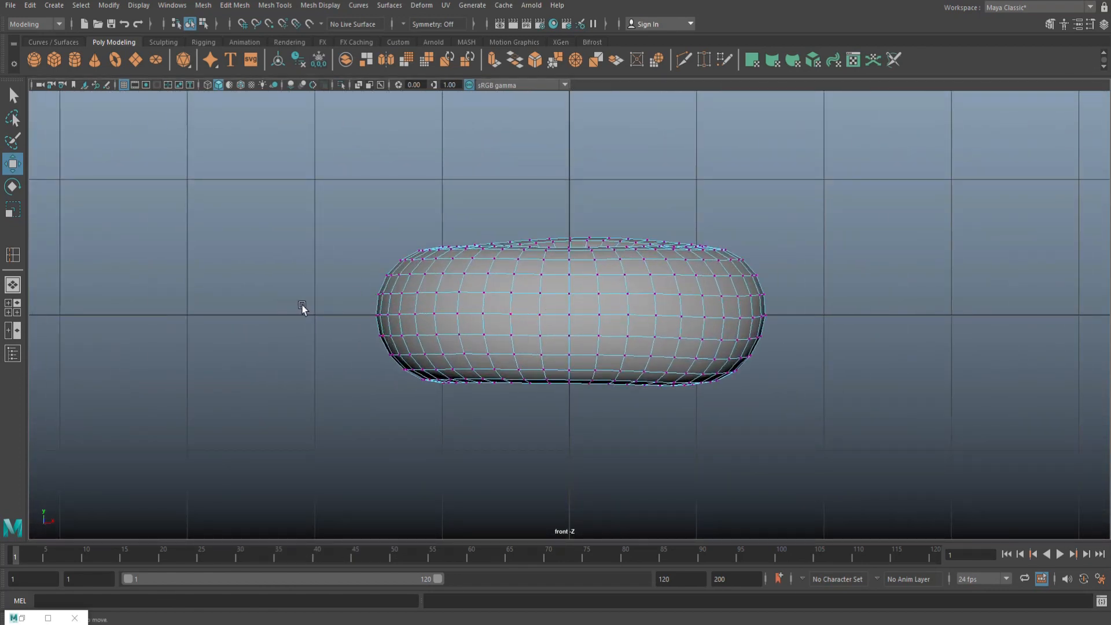
mouse_move(898, 264)
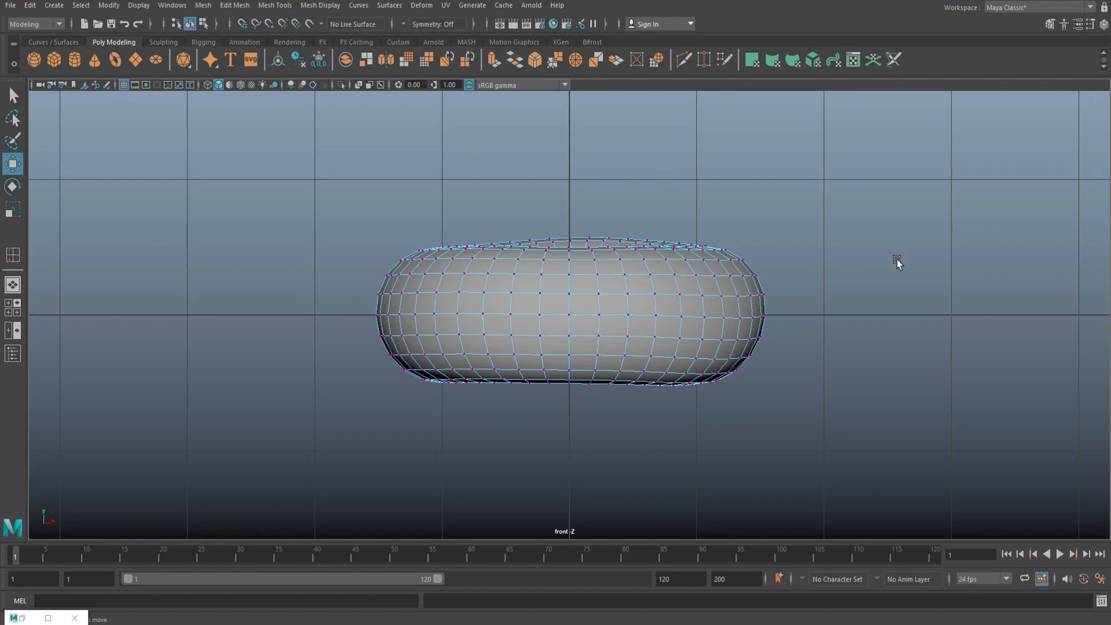
mouse_move(371, 351)
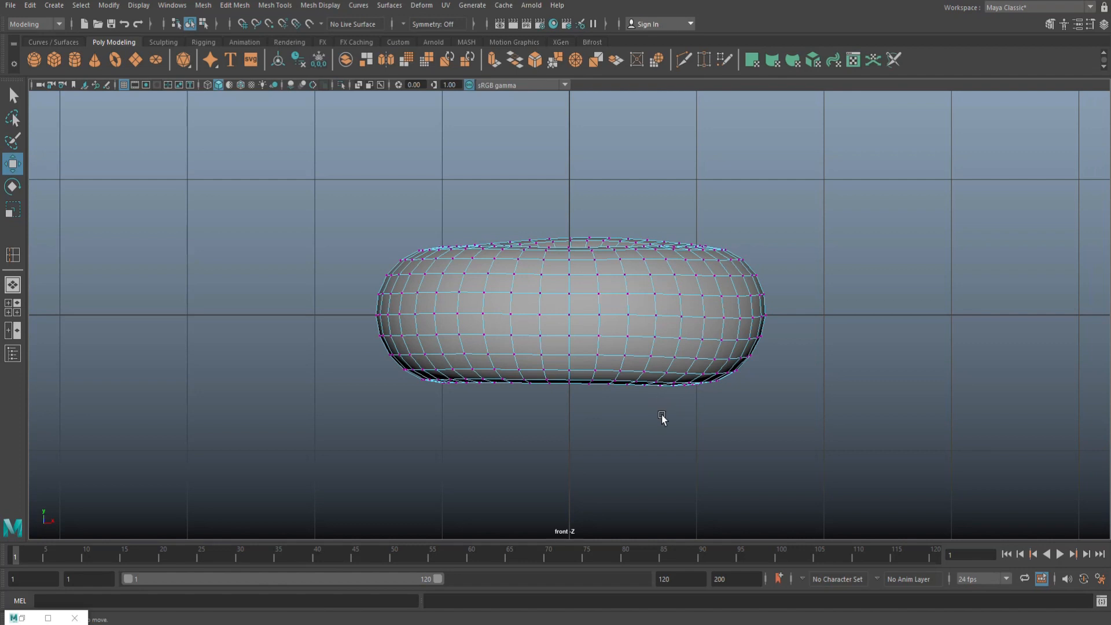
mouse_move(266, 416)
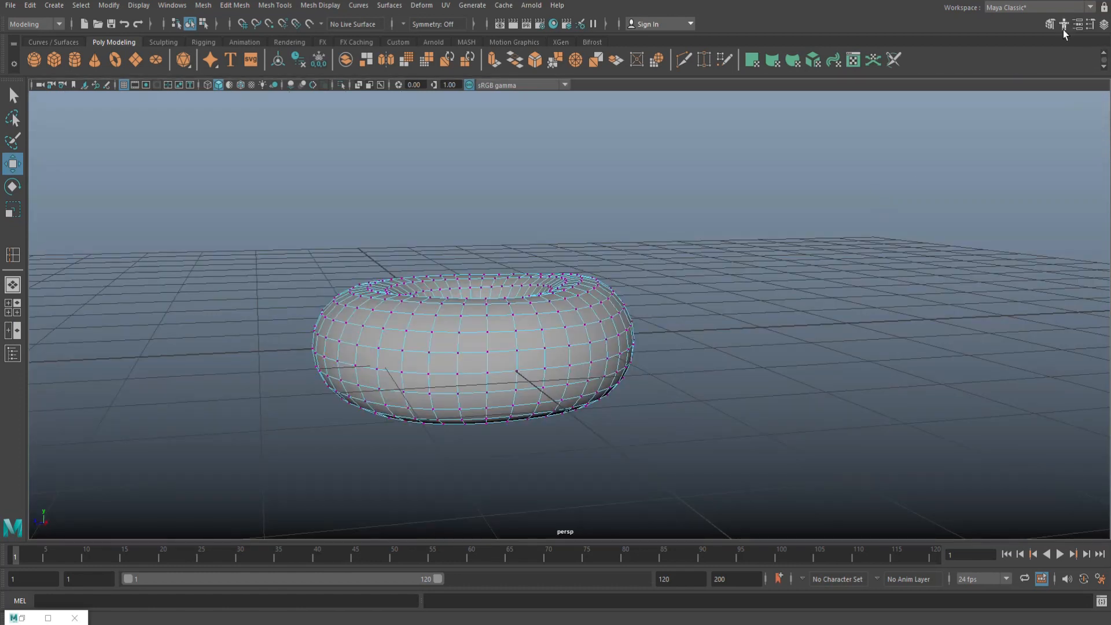
- Start a Multi-Cut from the Modeling Toolkit to trace a wavy icing border
click(1051, 24)
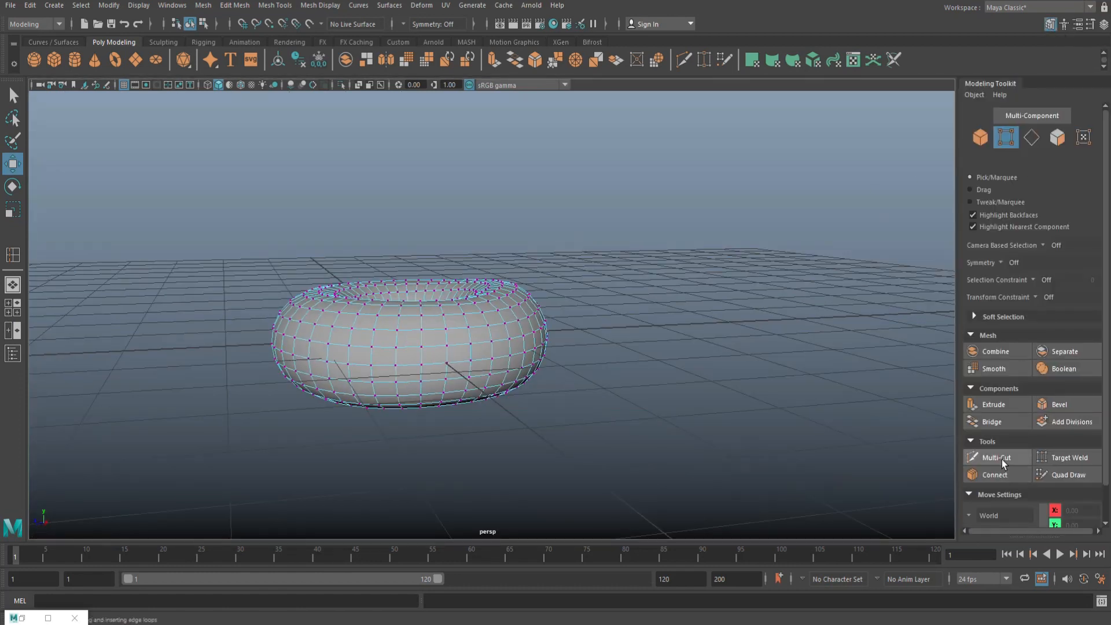
click(994, 458)
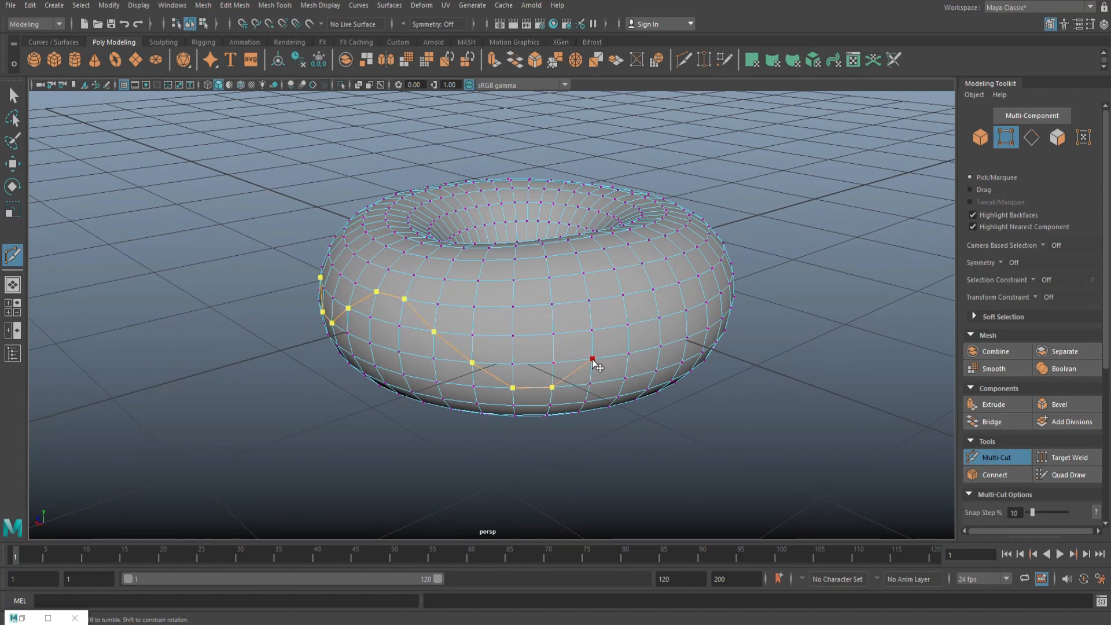
mouse_move(625, 301)
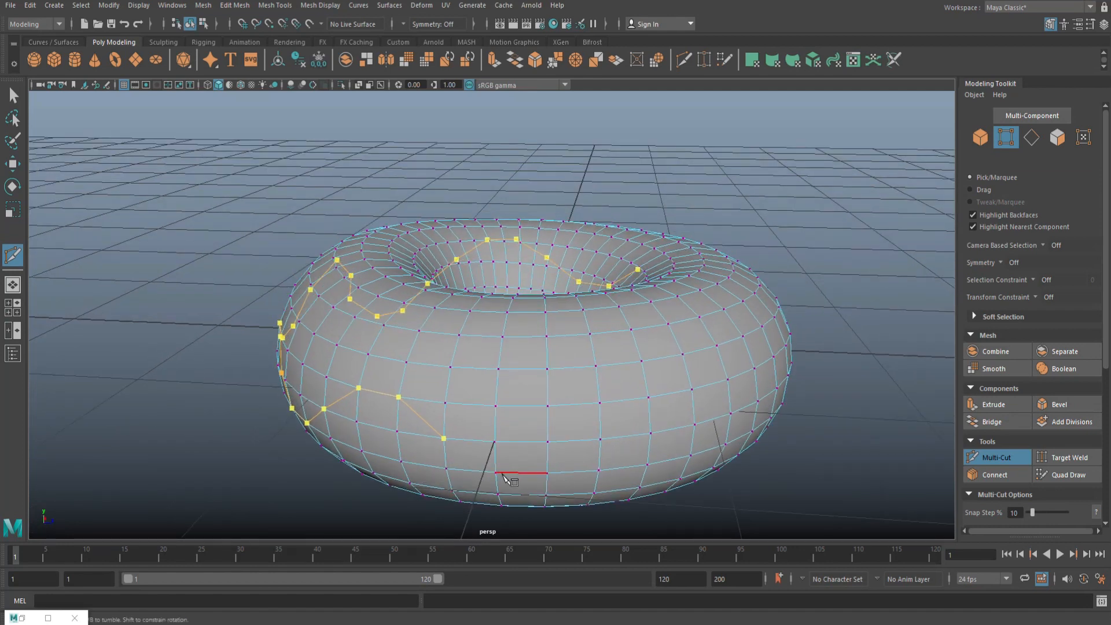
mouse_move(574, 455)
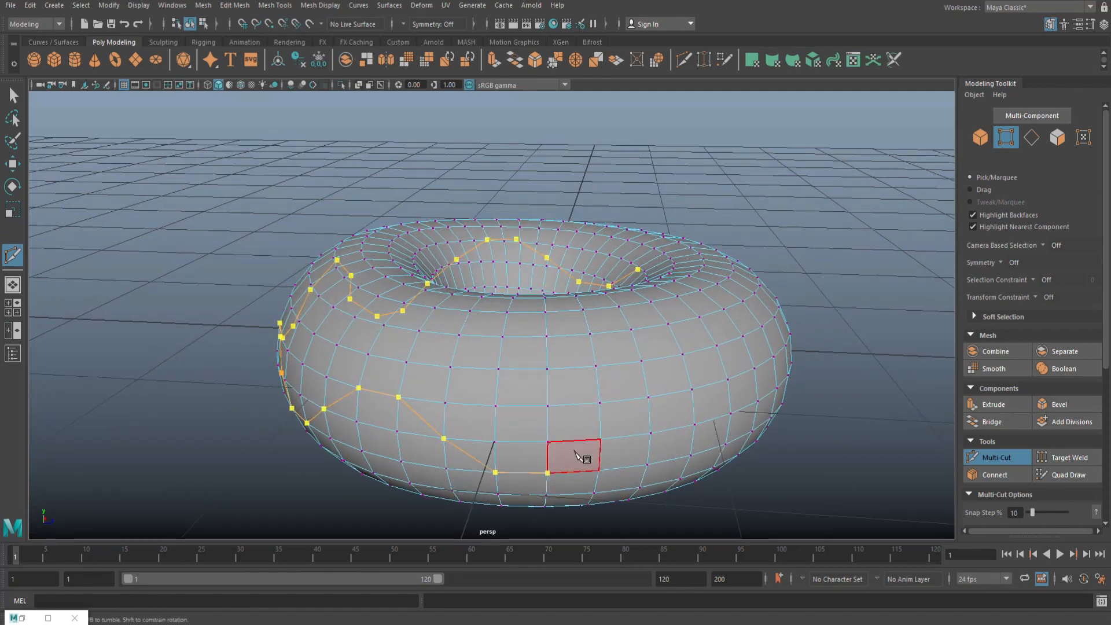
mouse_move(655, 444)
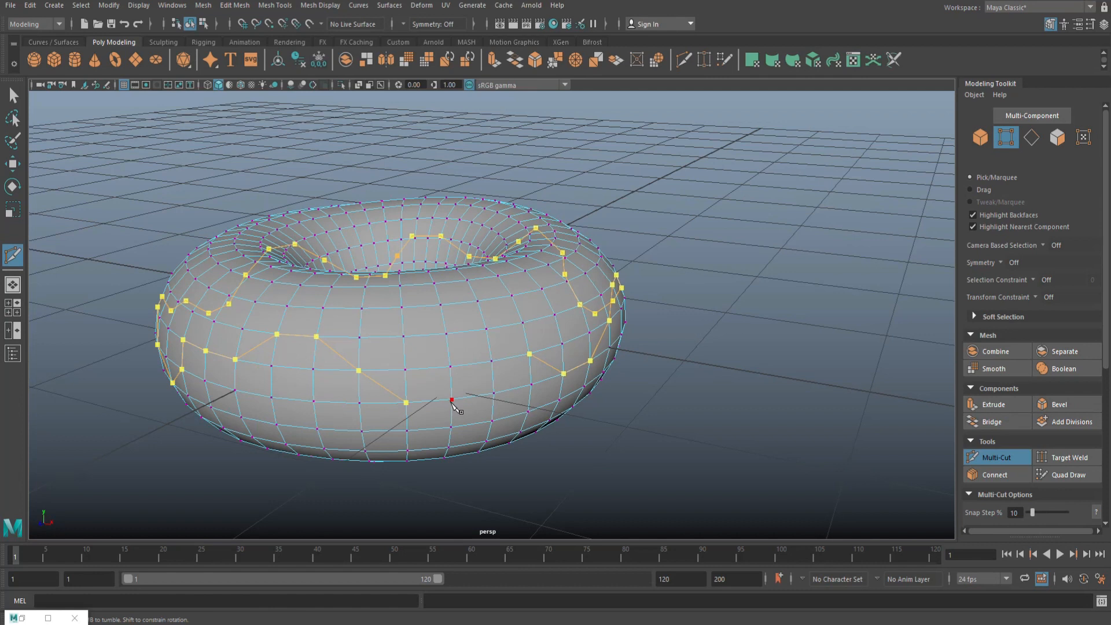
mouse_move(531, 368)
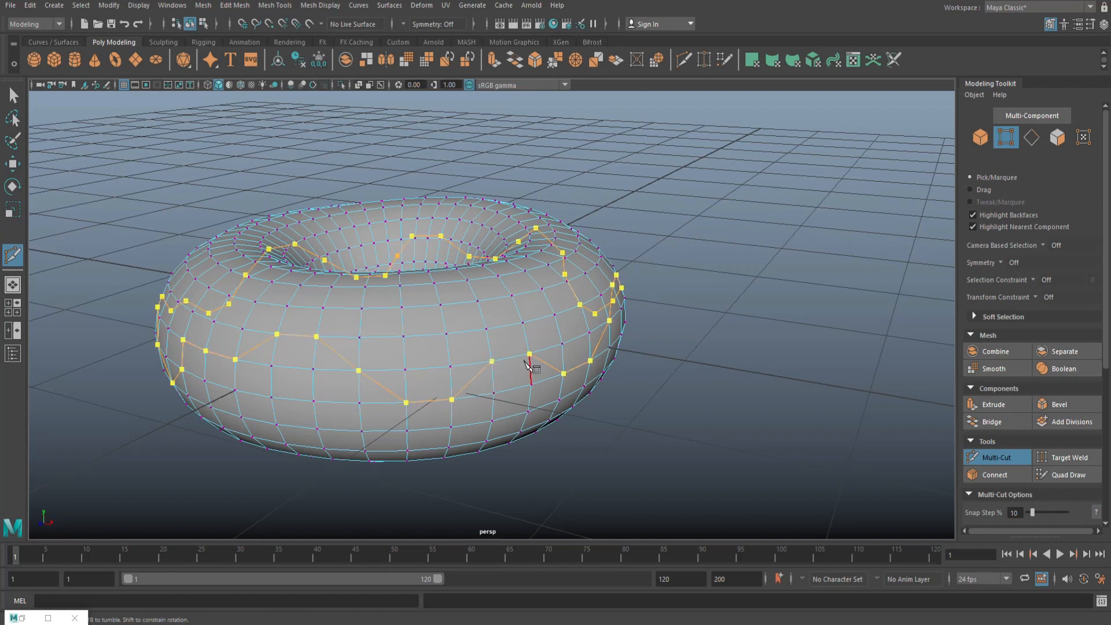
mouse_move(667, 384)
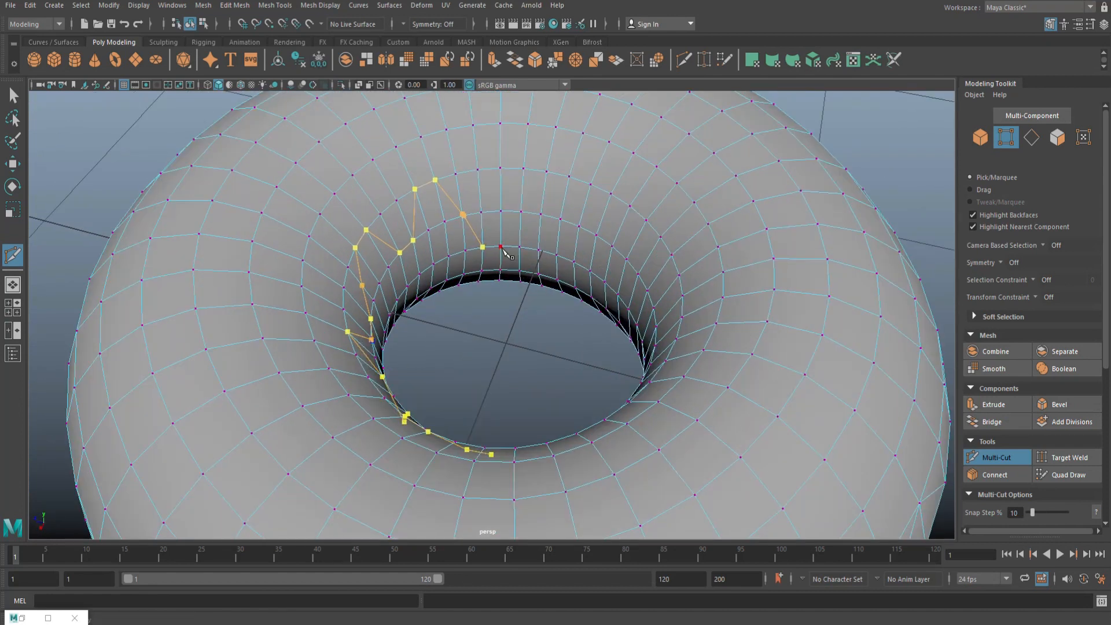
- Add a cut point inside the donut hole to close the wavy icing loop
click(611, 197)
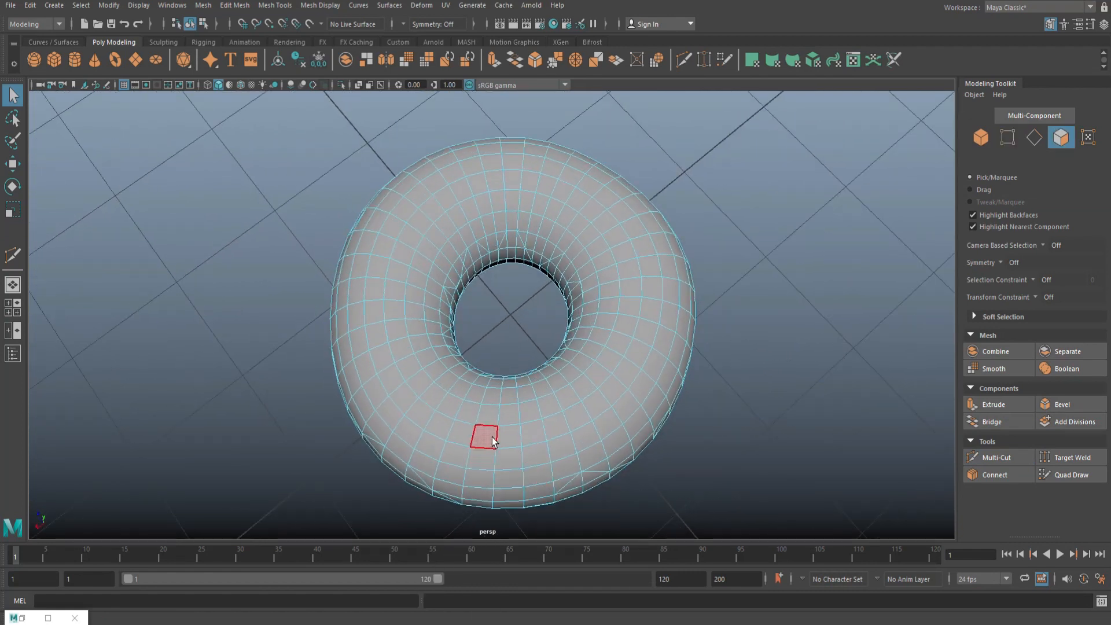
- Select the upper icing faces and deselect lower outer faces below the wavy border
click(466, 436)
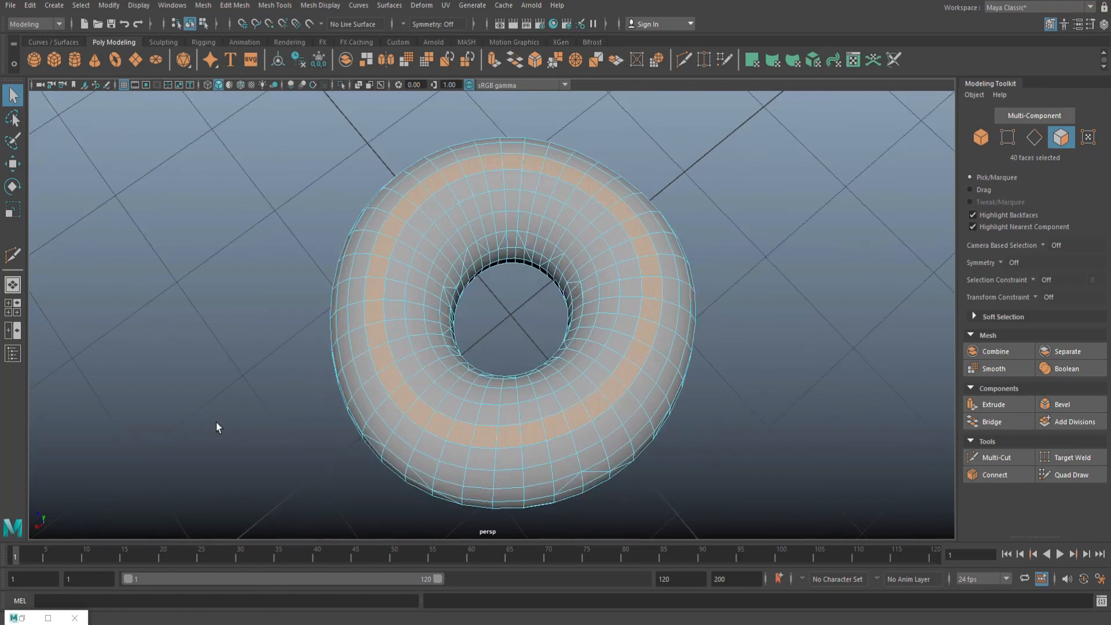
mouse_move(209, 416)
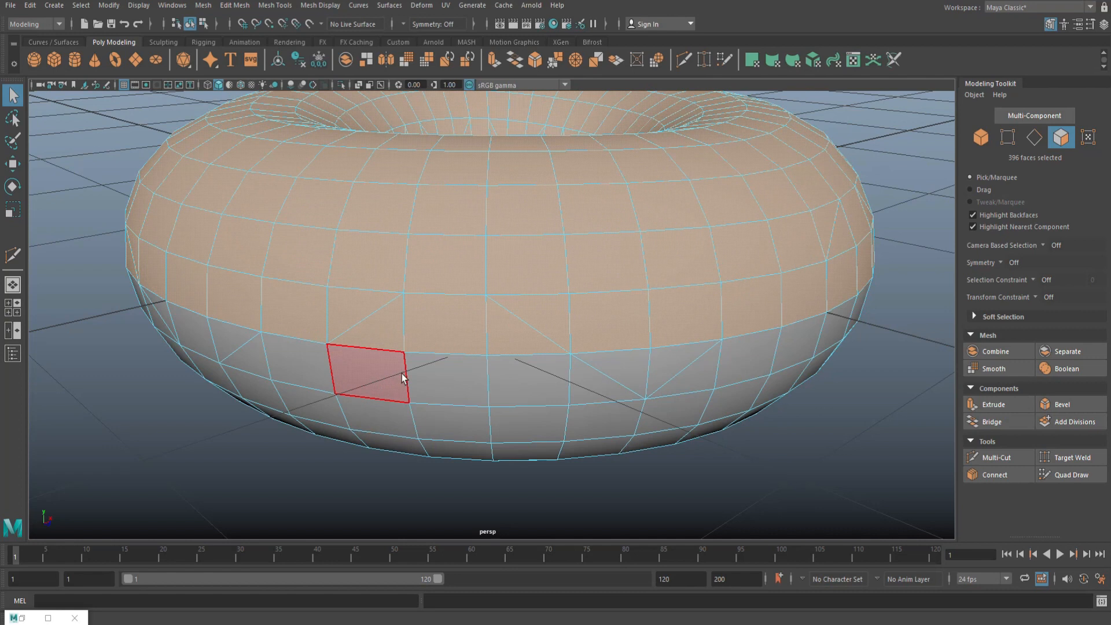
click(447, 425)
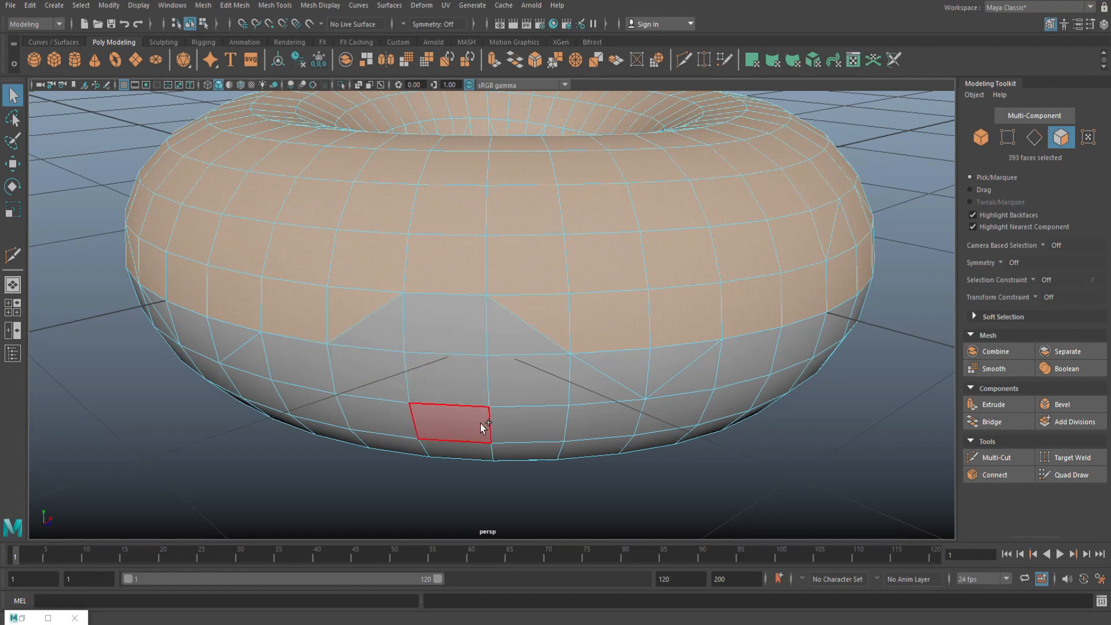
click(705, 469)
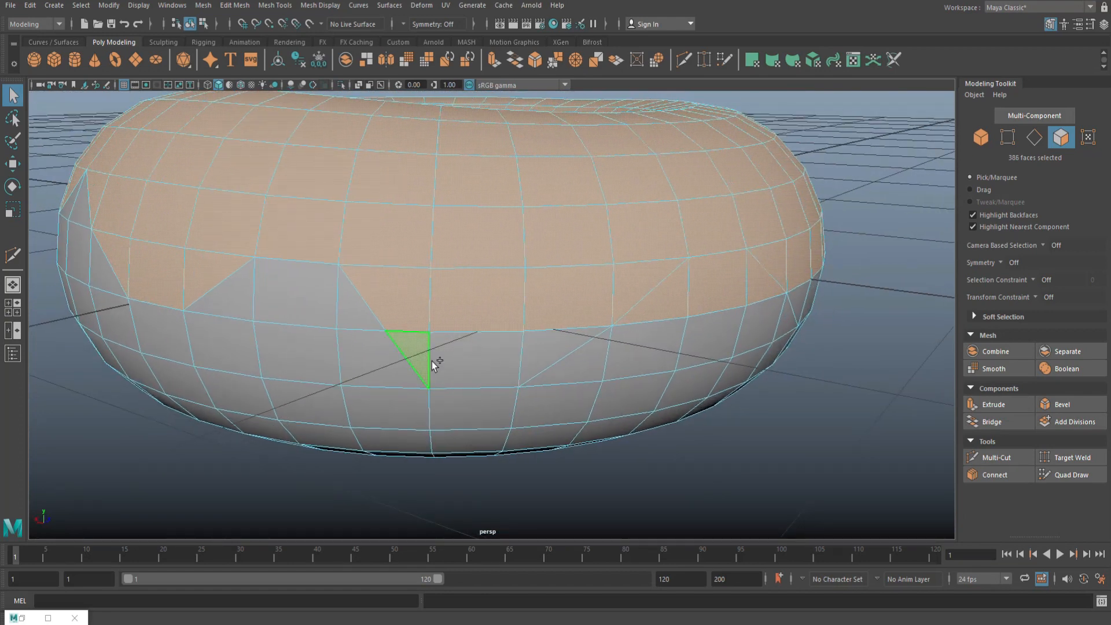
click(509, 389)
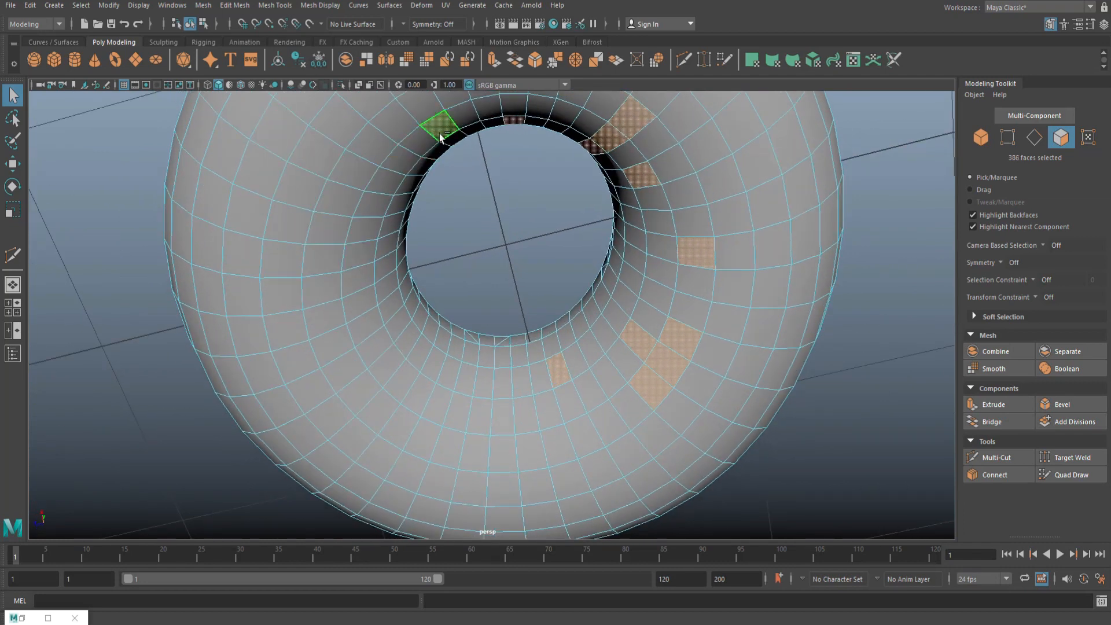
- Deselect faces unevenly around the inner hole rim, leaving about 360 icing faces selected
click(610, 146)
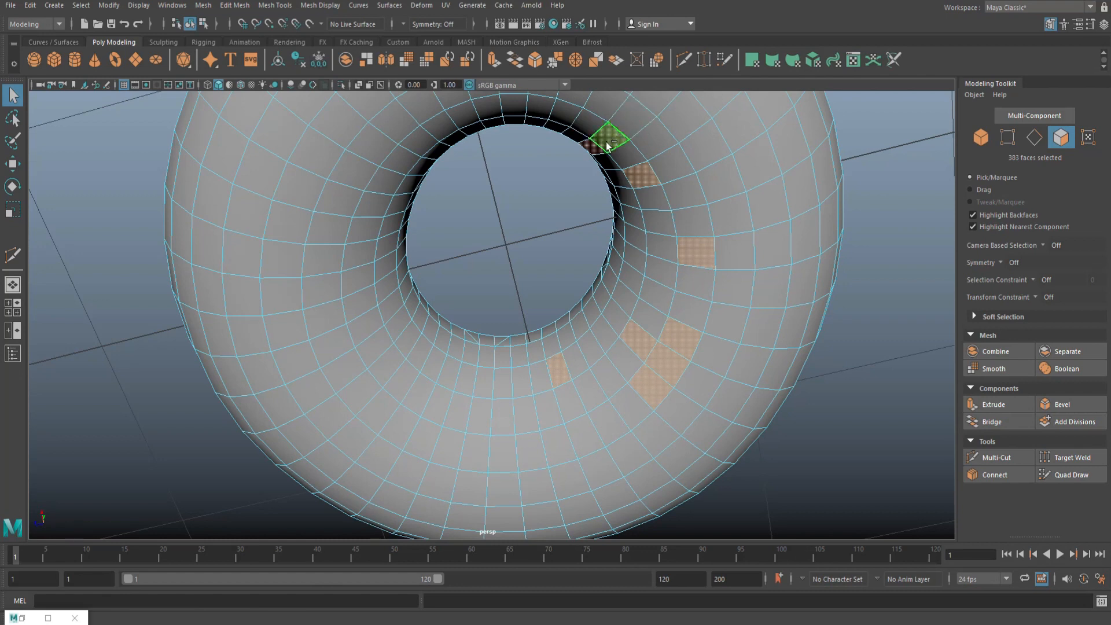
click(677, 344)
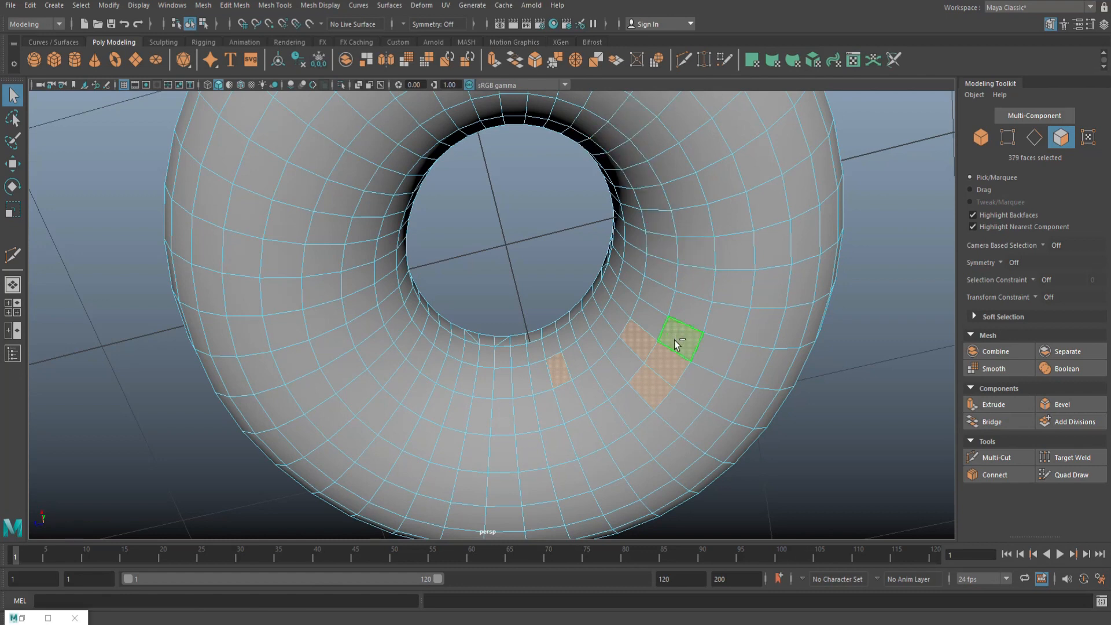
click(559, 371)
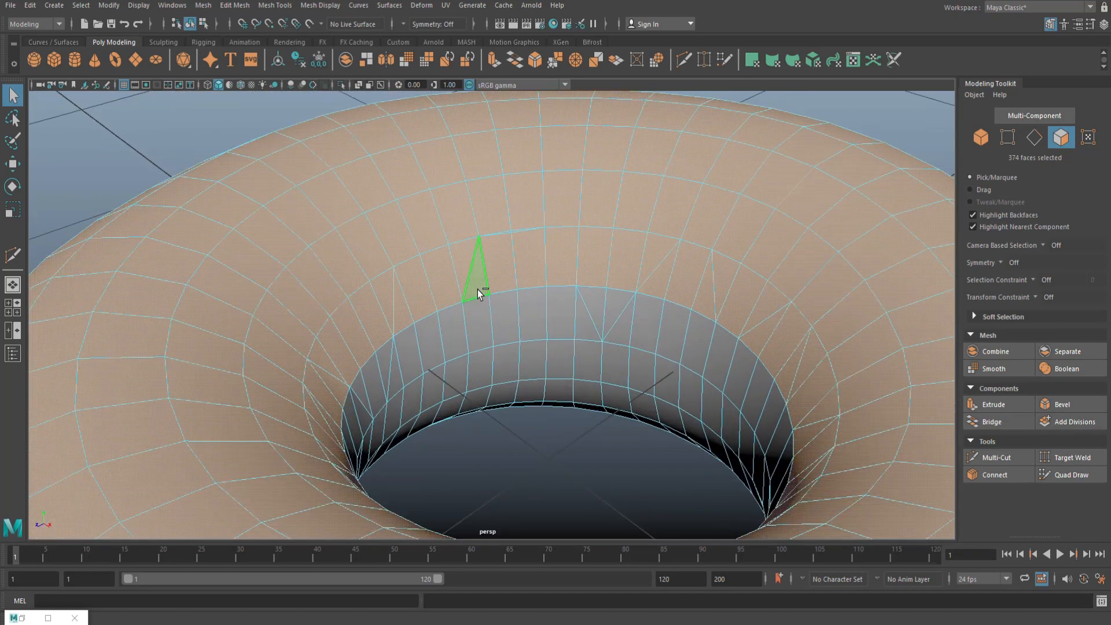
click(559, 311)
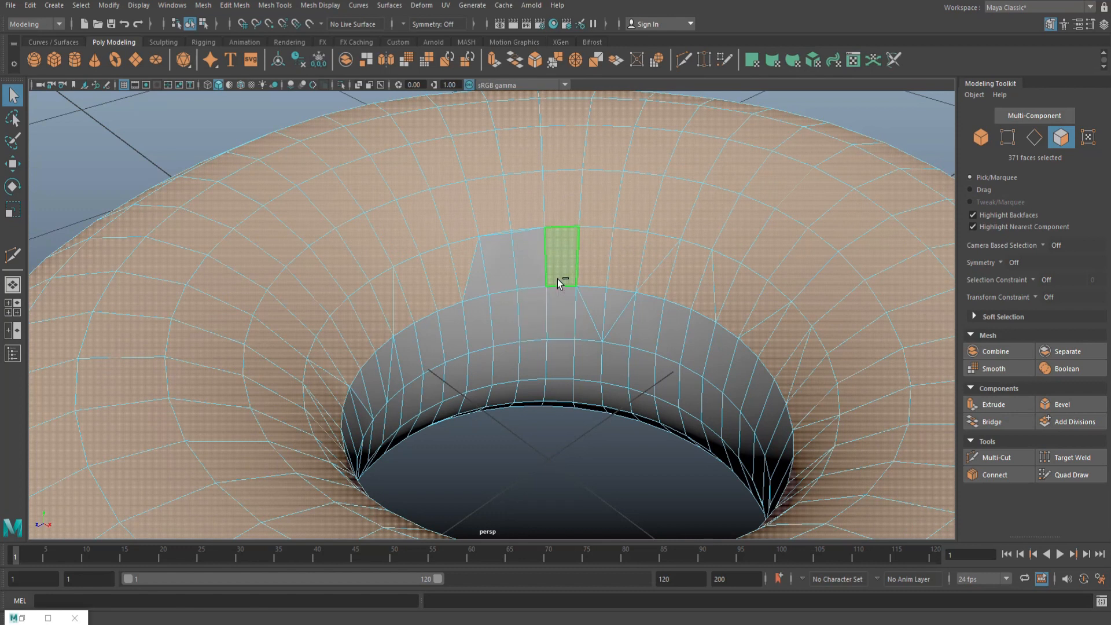
click(453, 331)
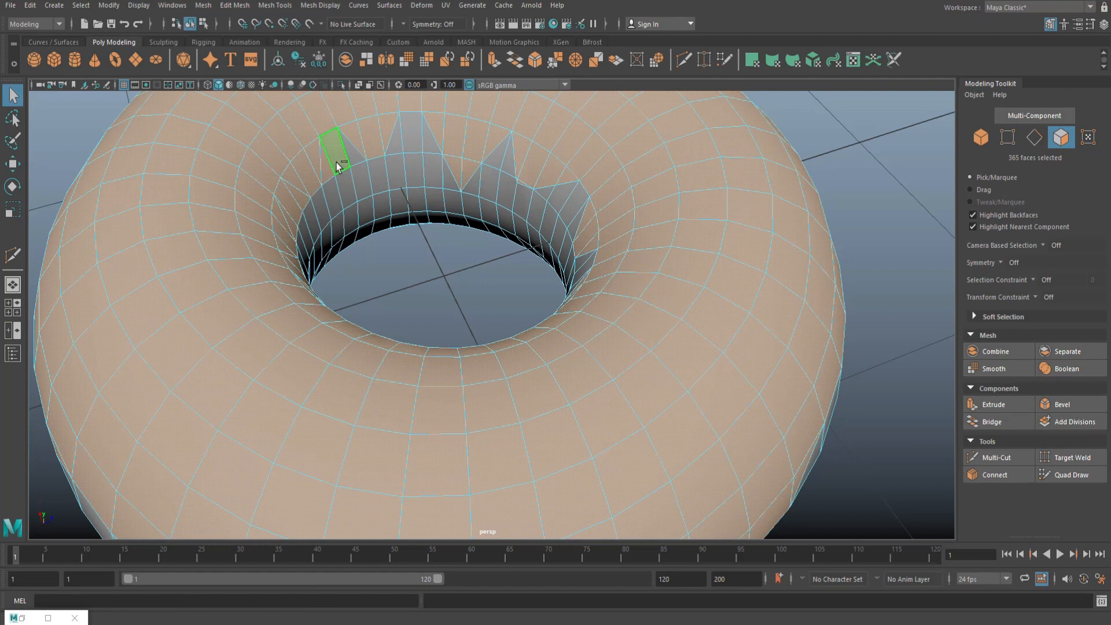
drag(340, 167, 286, 239)
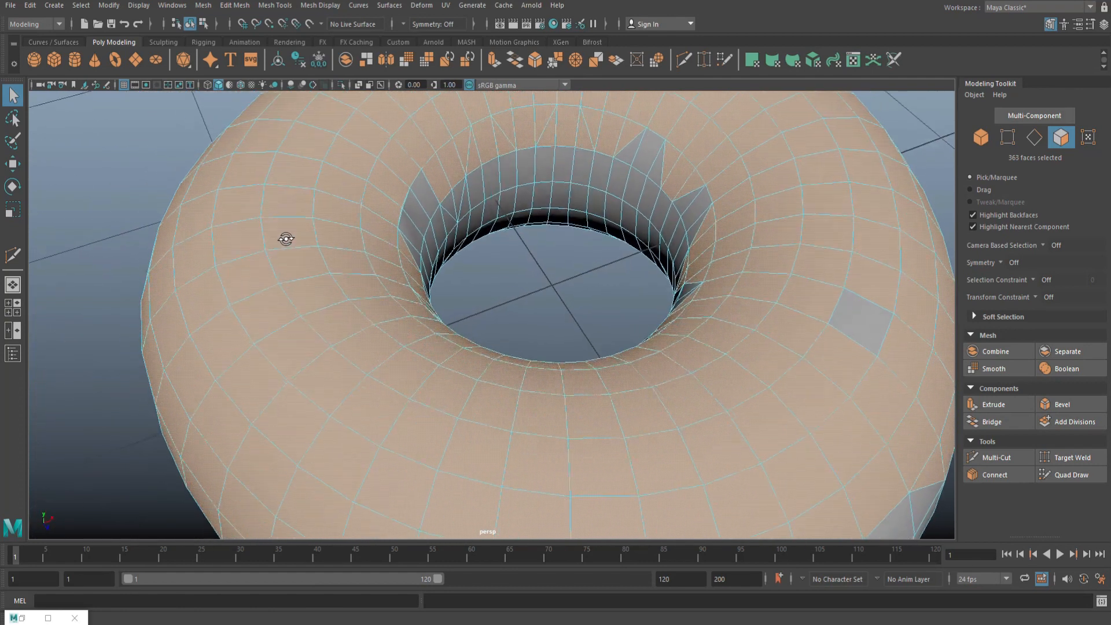
click(566, 138)
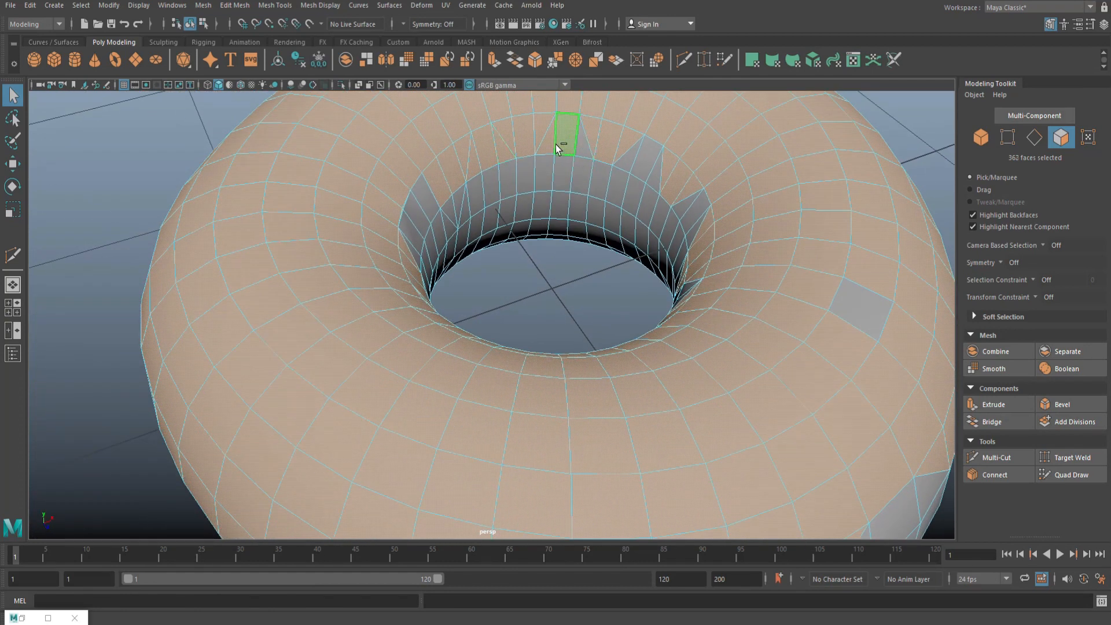
click(484, 149)
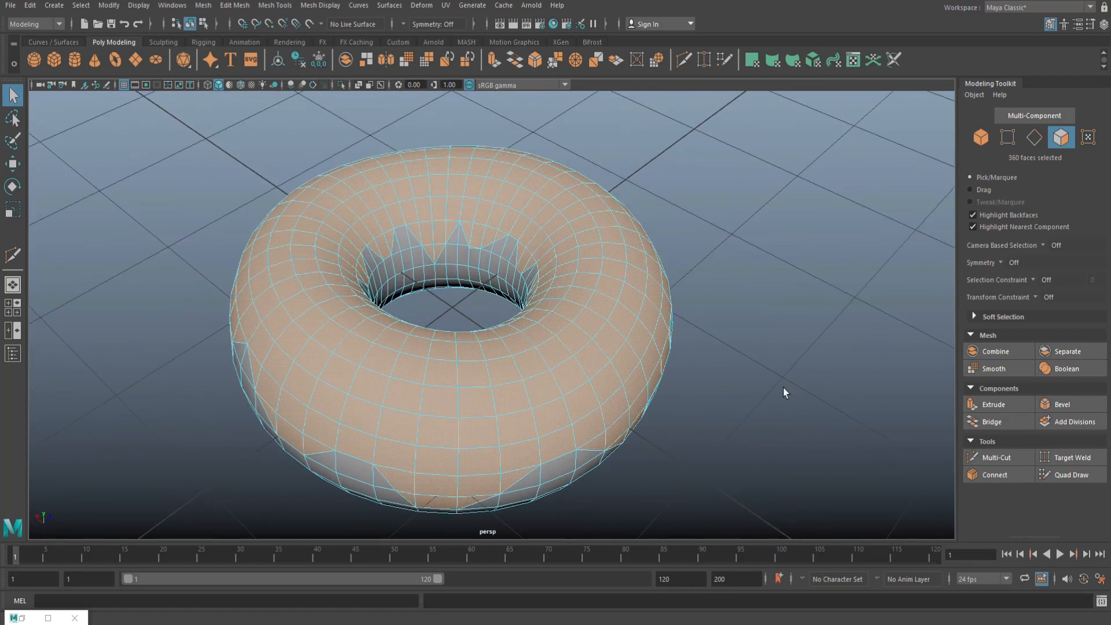
- Extrude the icing faces and adjust polyExtrudeFace1 Thickness for a raised wavy layer
click(993, 404)
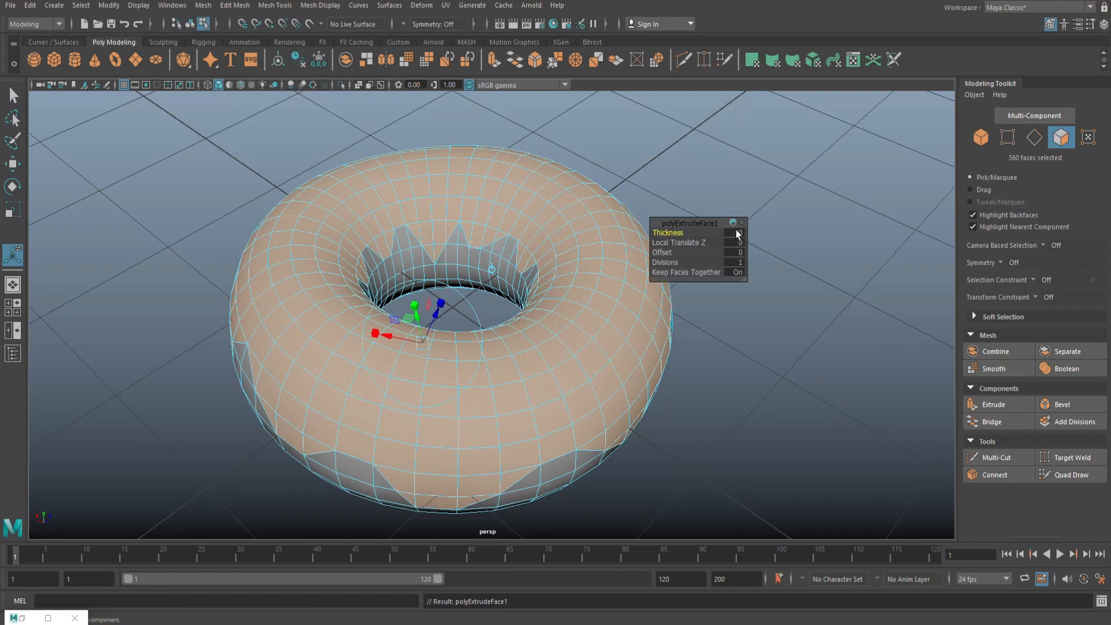
click(734, 232)
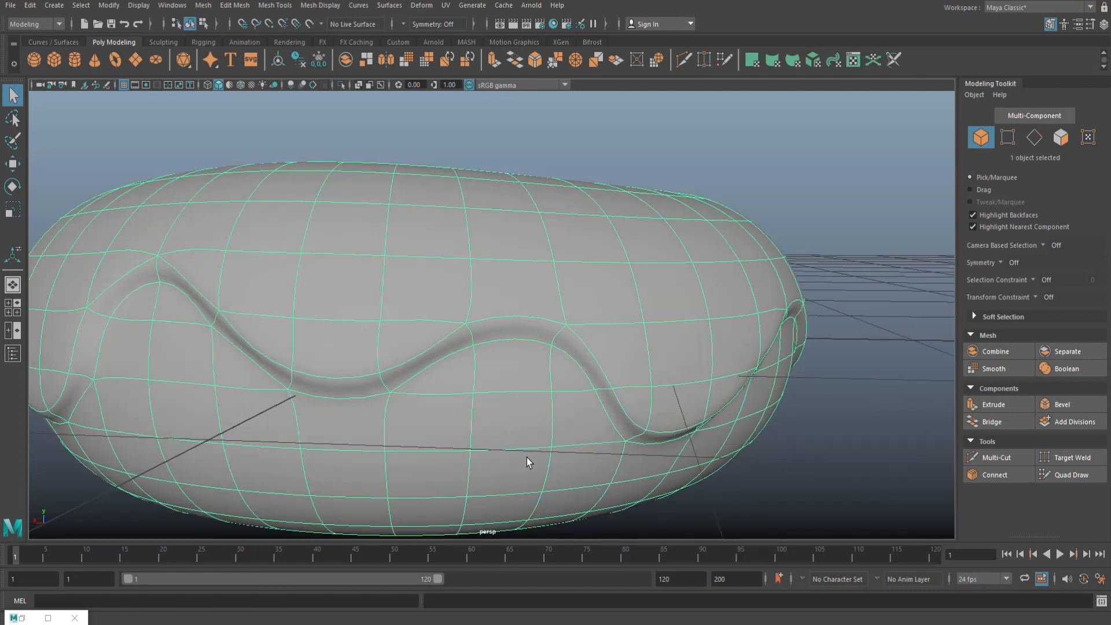
mouse_move(156, 286)
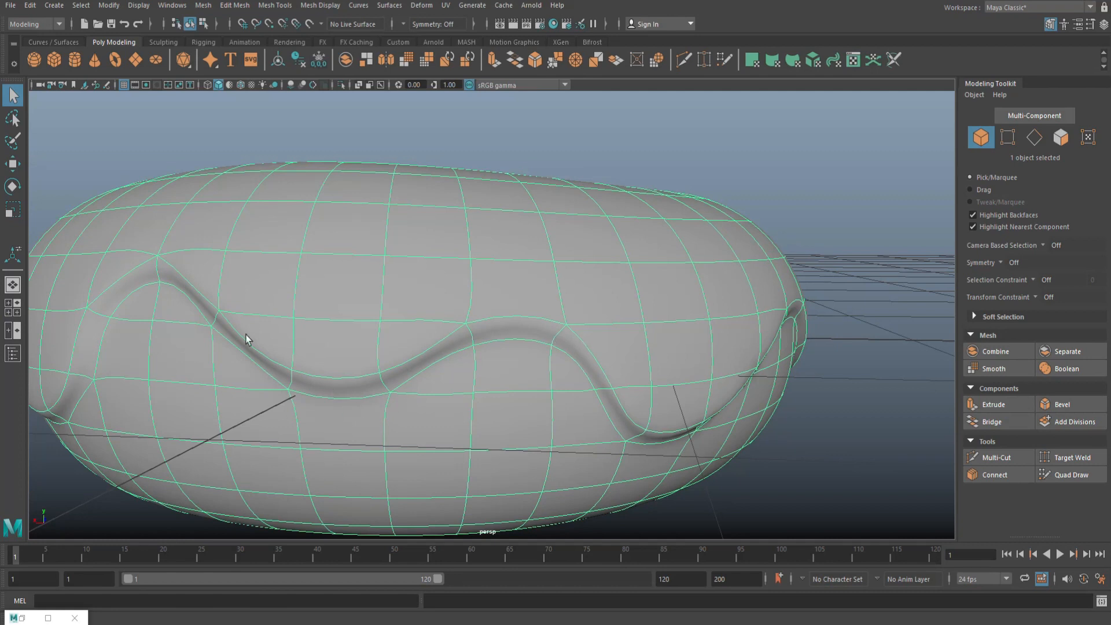
mouse_move(419, 371)
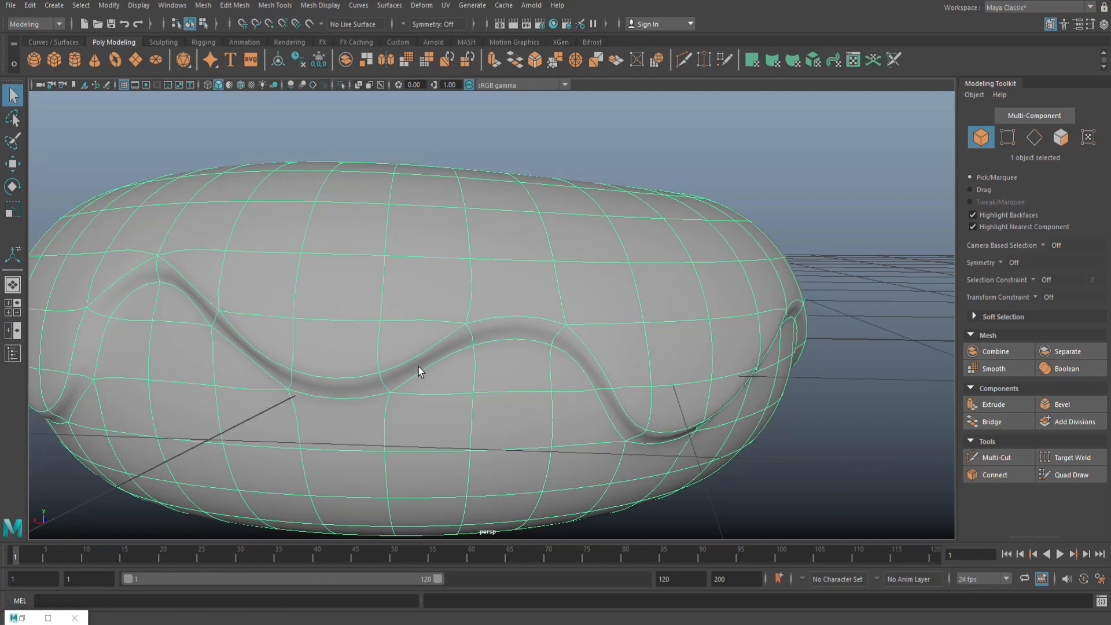
mouse_move(176, 354)
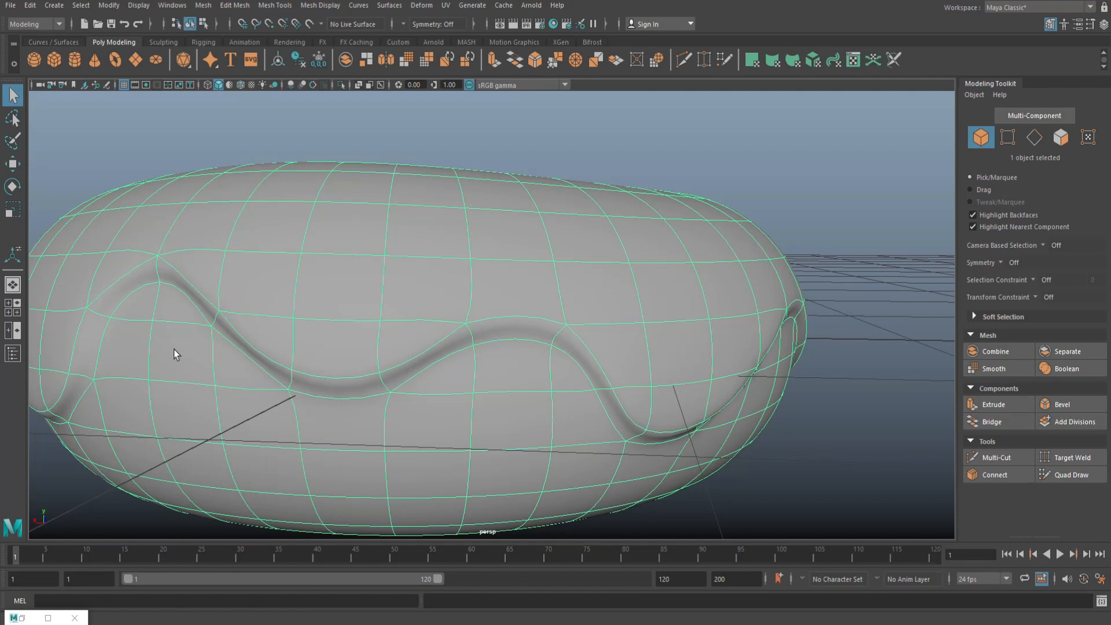
mouse_move(315, 225)
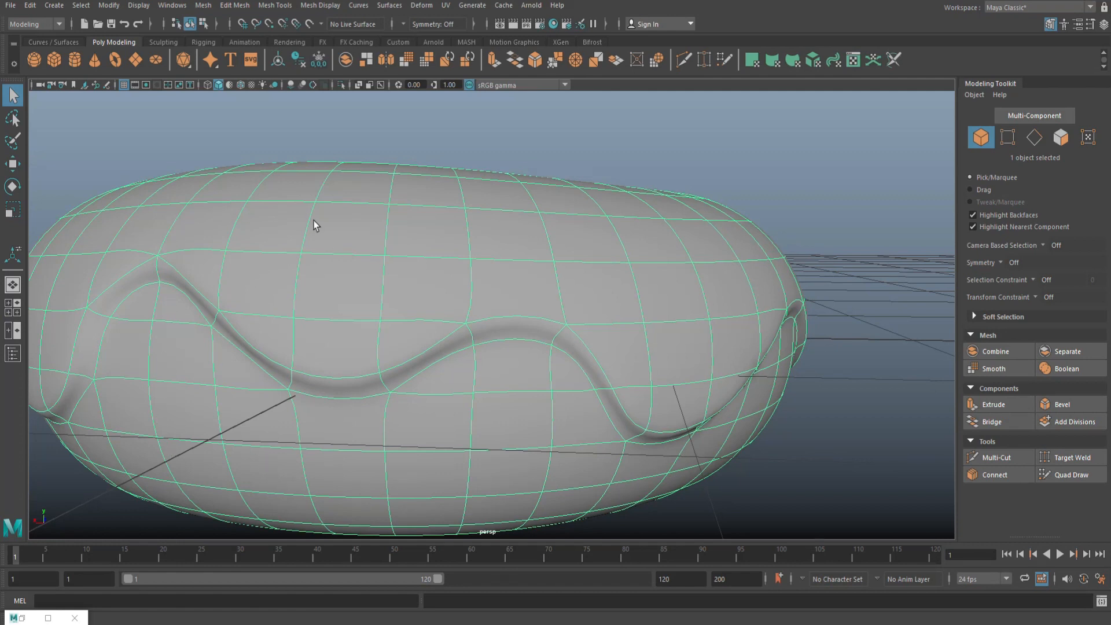
mouse_move(348, 456)
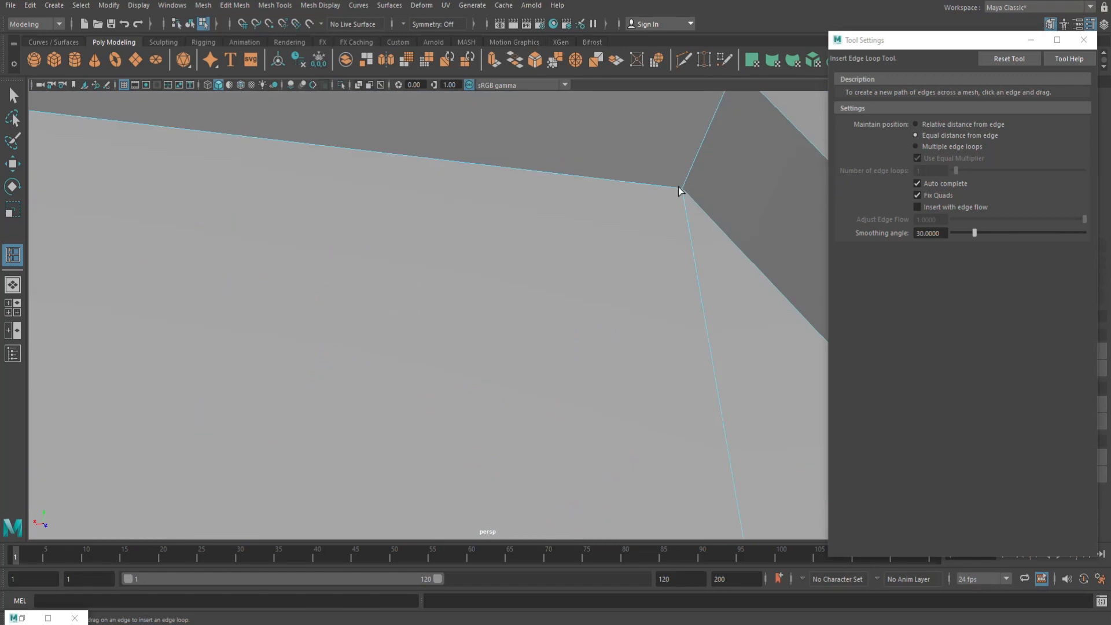
mouse_move(687, 183)
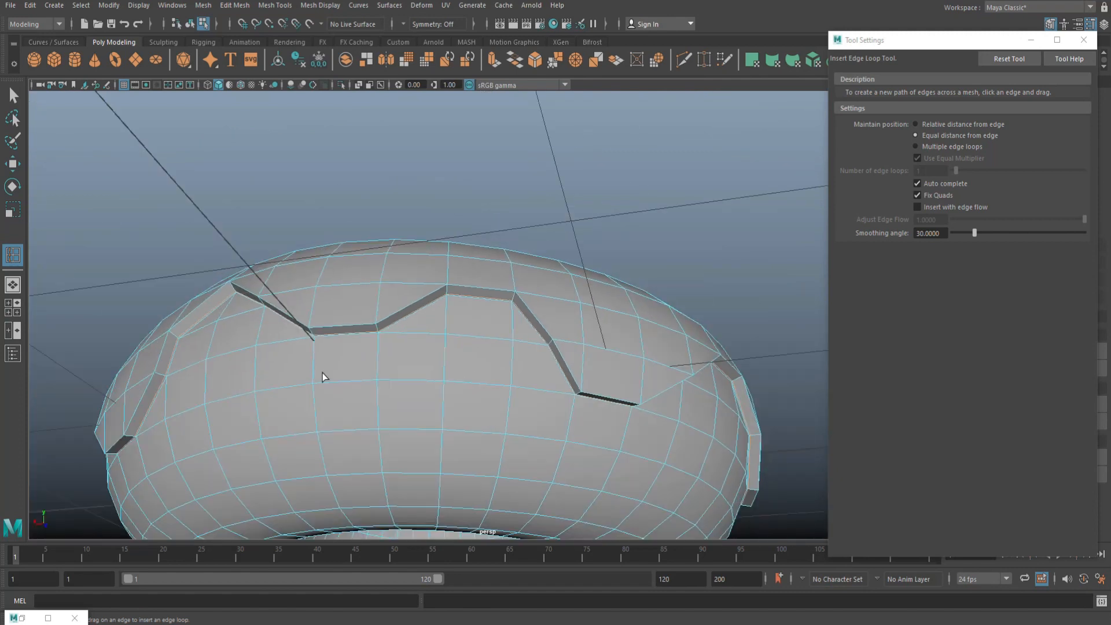
- Bring up the Insert Edge Loop Tool with its Tool Settings ready
right_click(405, 260)
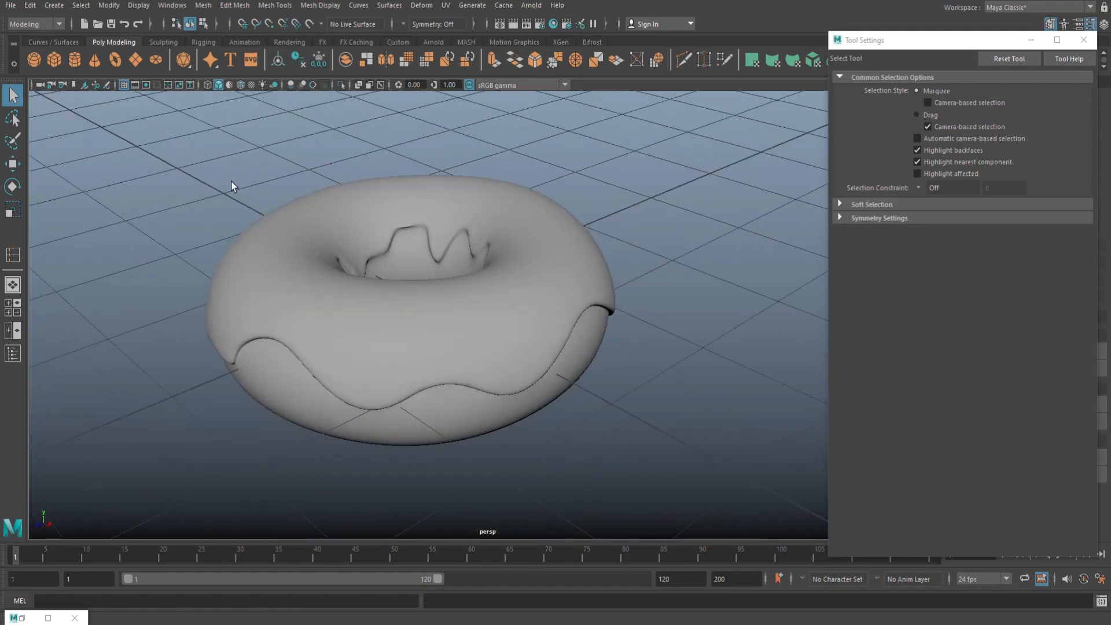
- Orbit to view the new edge loop tightening the icing rim from the side
drag(233, 186, 284, 261)
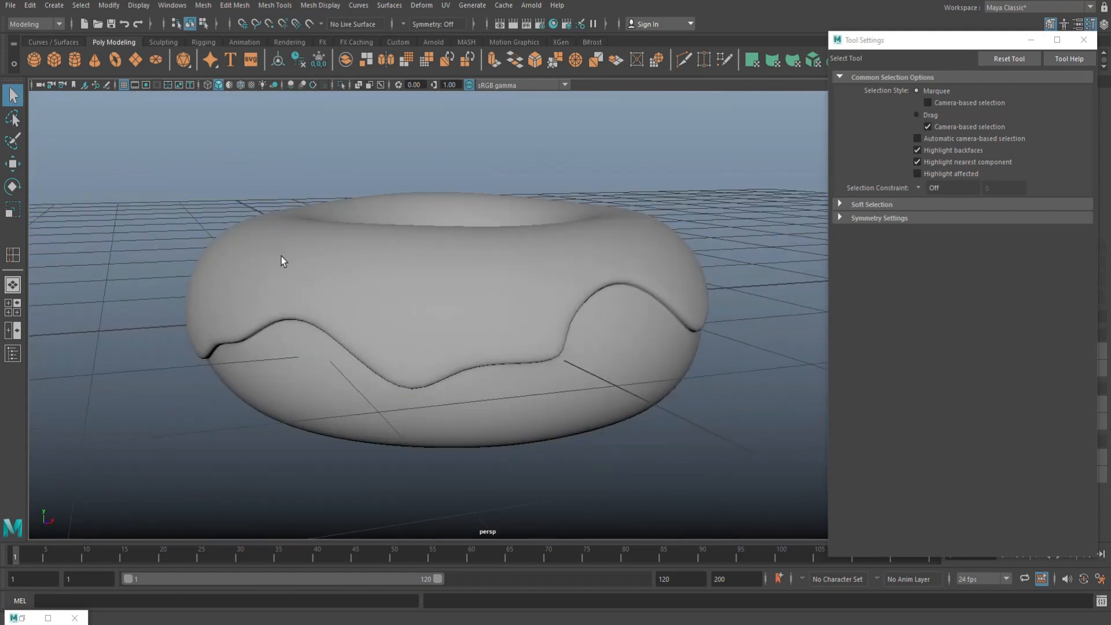
mouse_move(210, 290)
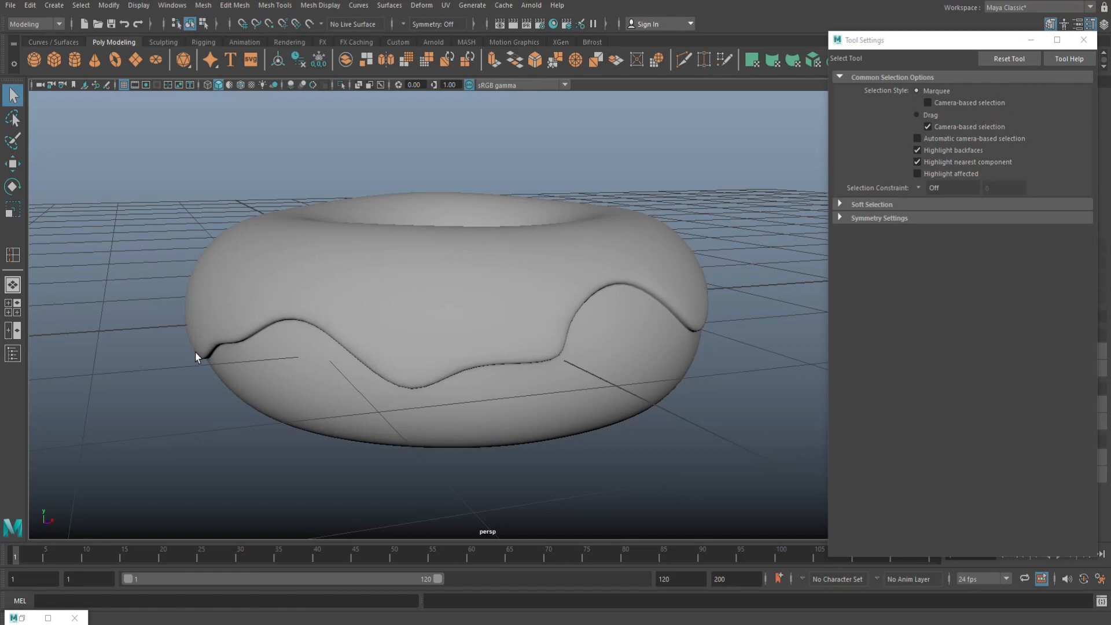
mouse_move(219, 374)
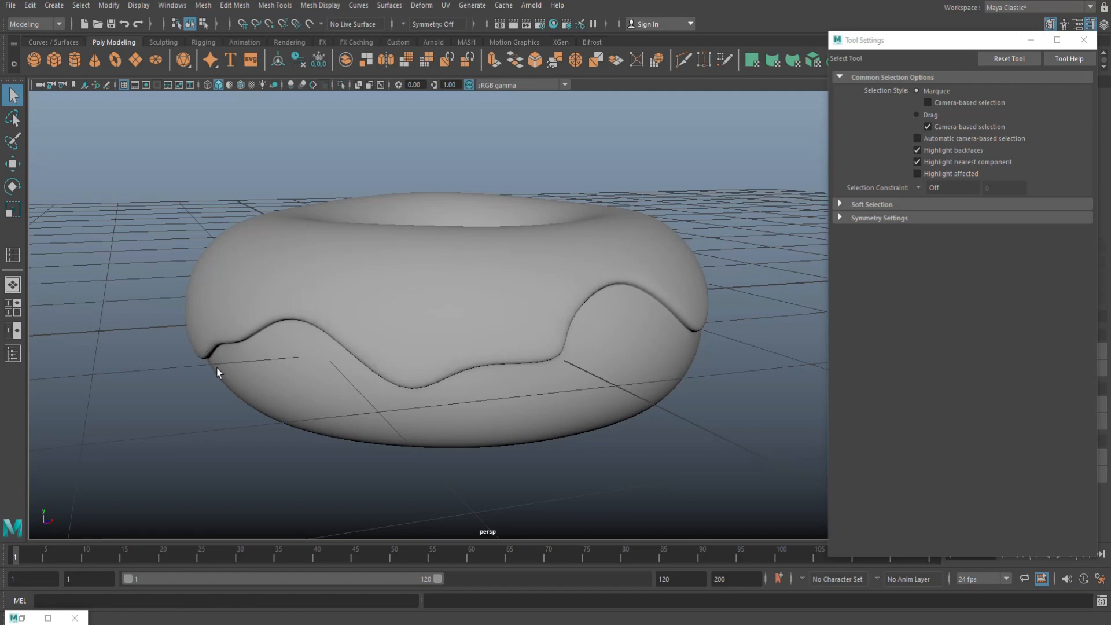
mouse_move(328, 398)
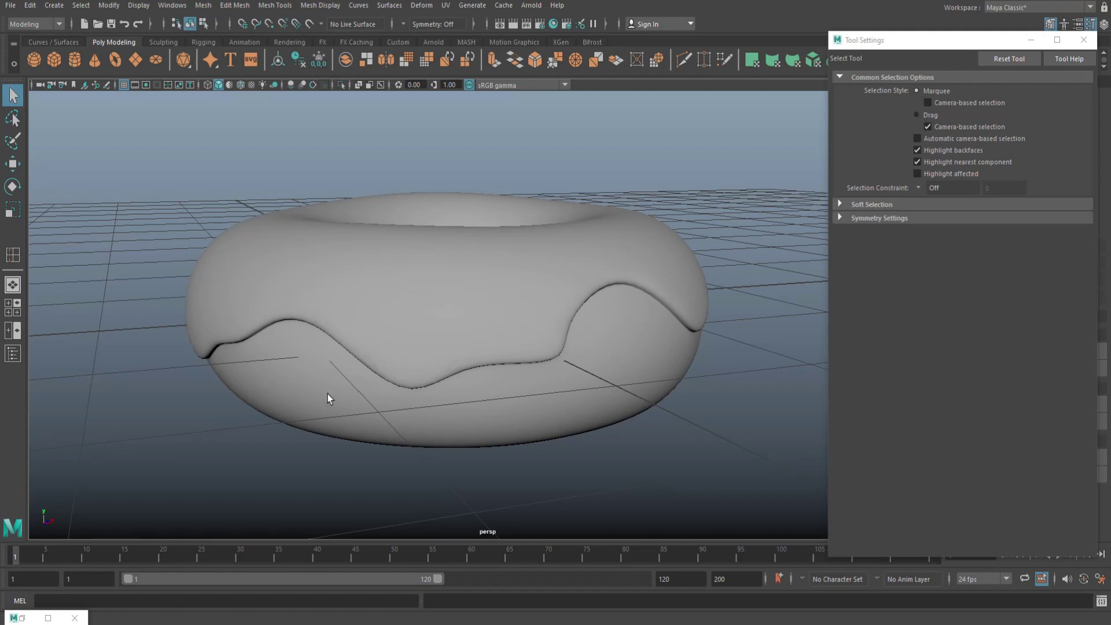